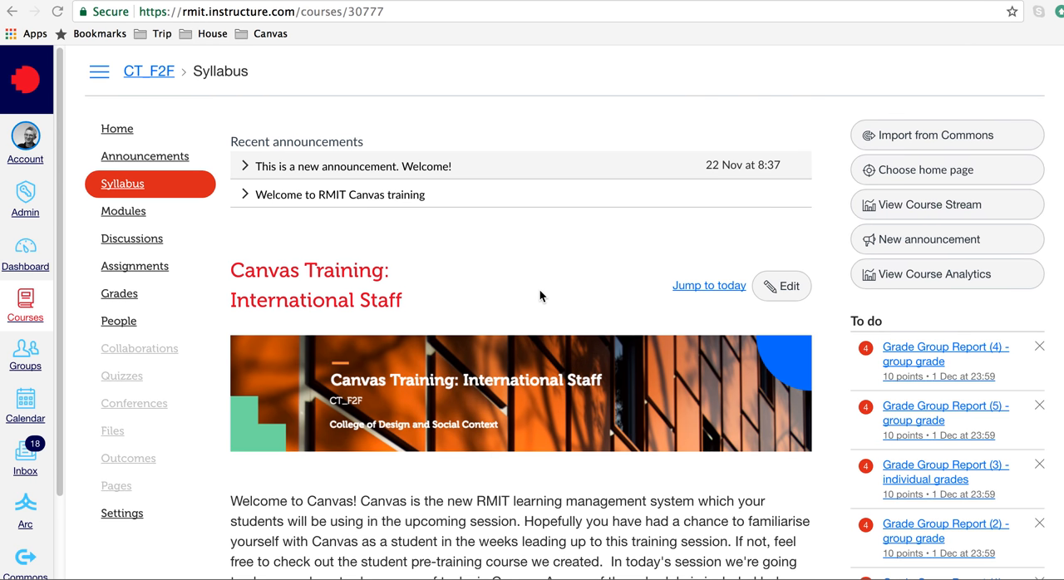
{"action": "mouse_move", "coordinate": [215, 256]}
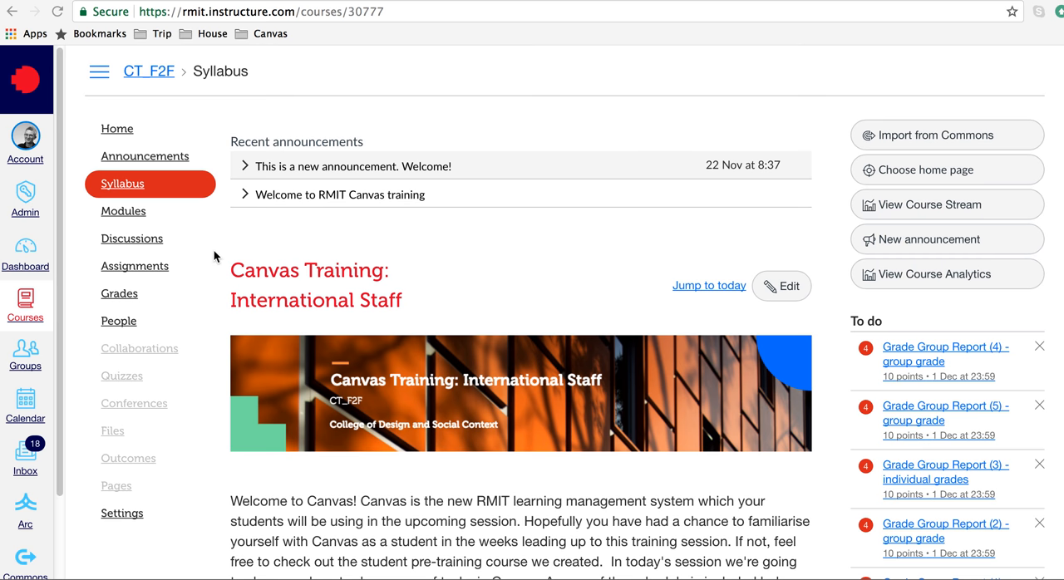
{"action": "mouse_move", "coordinate": [143, 274]}
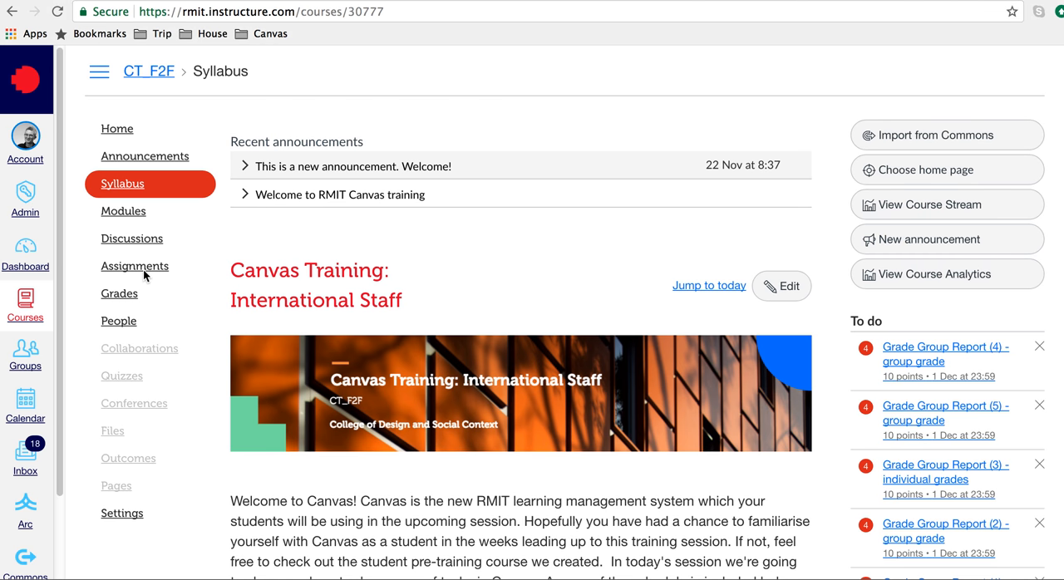
Step: Go to the course Assignments list from the left navigation menu
{"action": "left_click", "coordinate": [135, 266]}
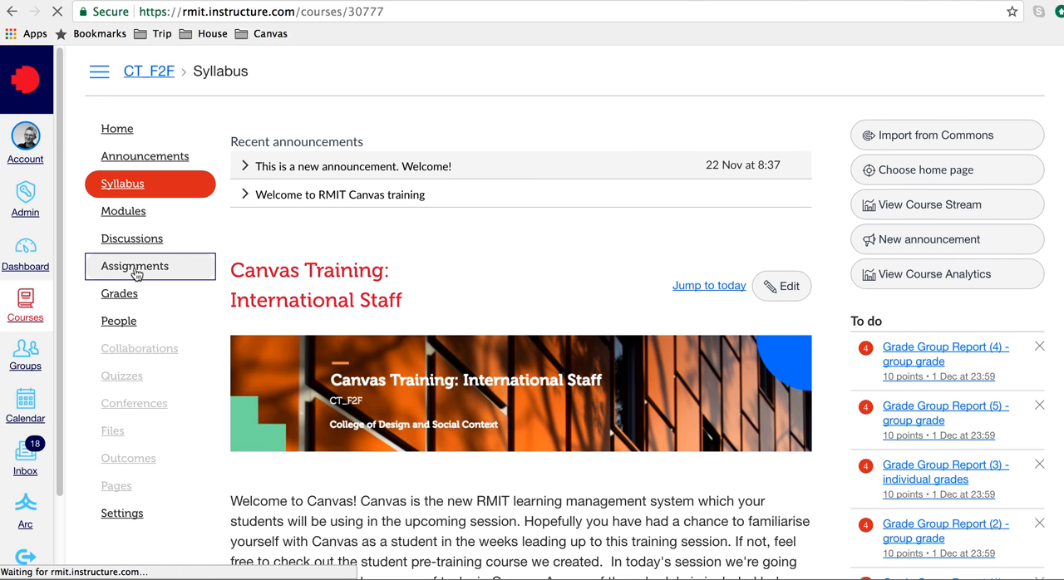
{"action": "left_click", "coordinate": [133, 266]}
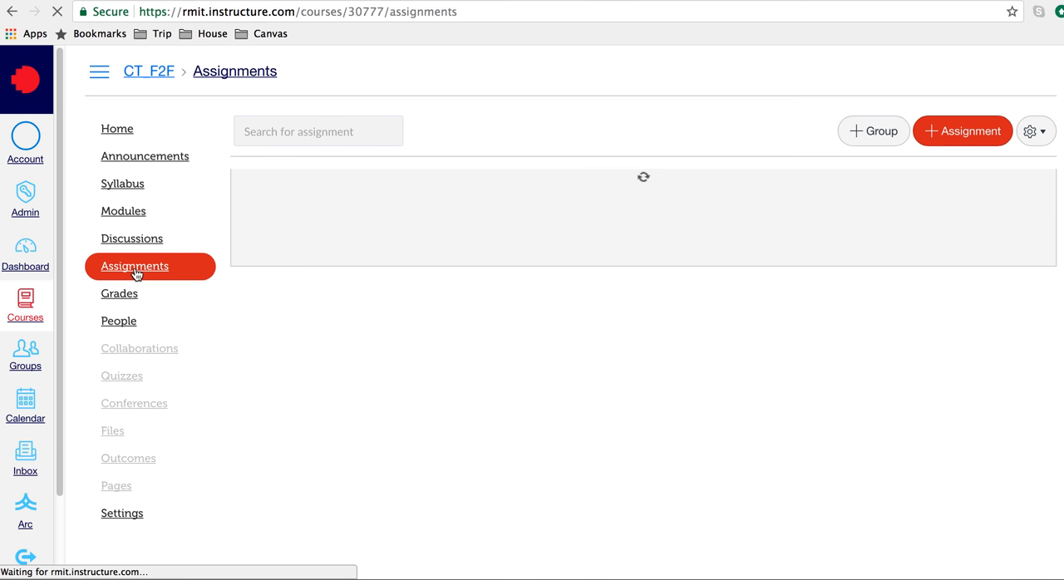
{"action": "left_click", "coordinate": [133, 266]}
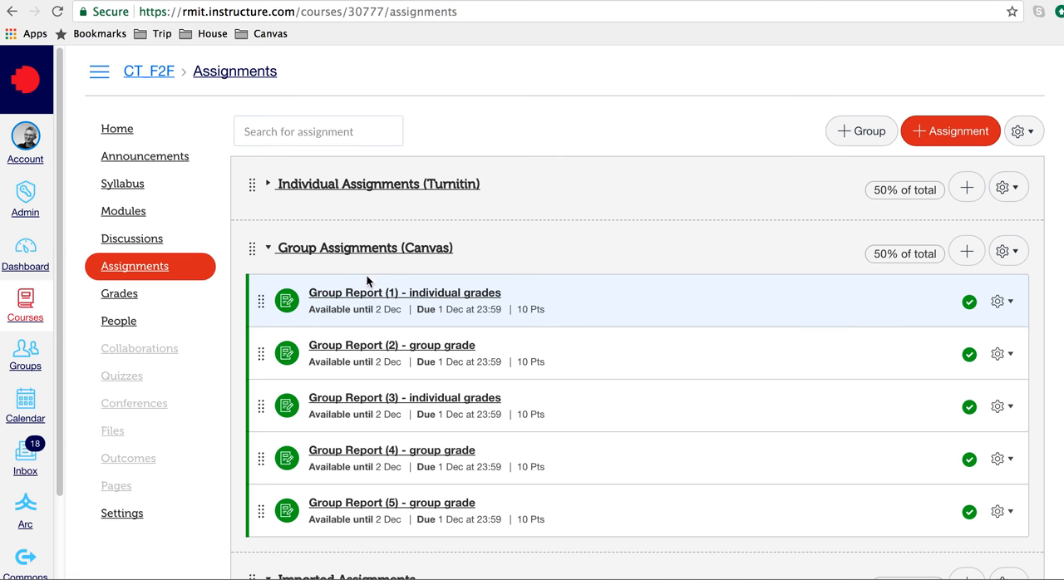
{"action": "mouse_move", "coordinate": [385, 292]}
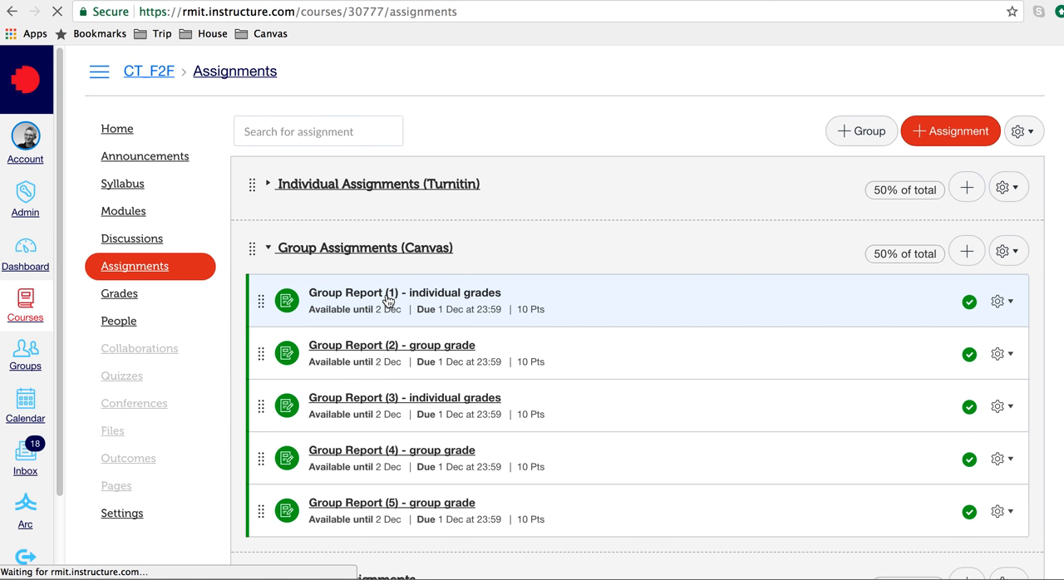
Step: Open the 'Group Report (1) - individual grades' assignment page
{"action": "left_click", "coordinate": [404, 293]}
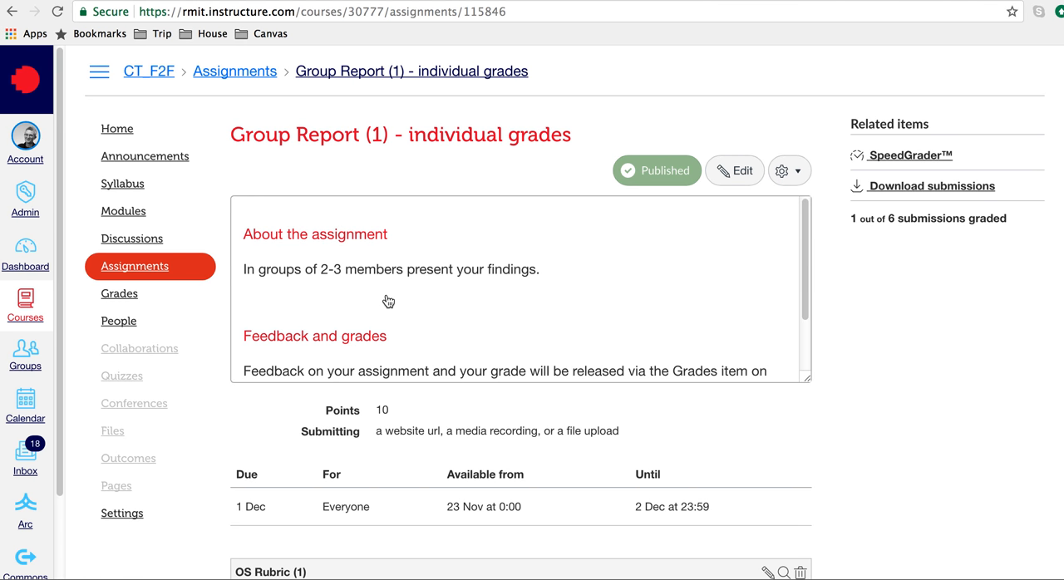
{"action": "mouse_move", "coordinate": [675, 213]}
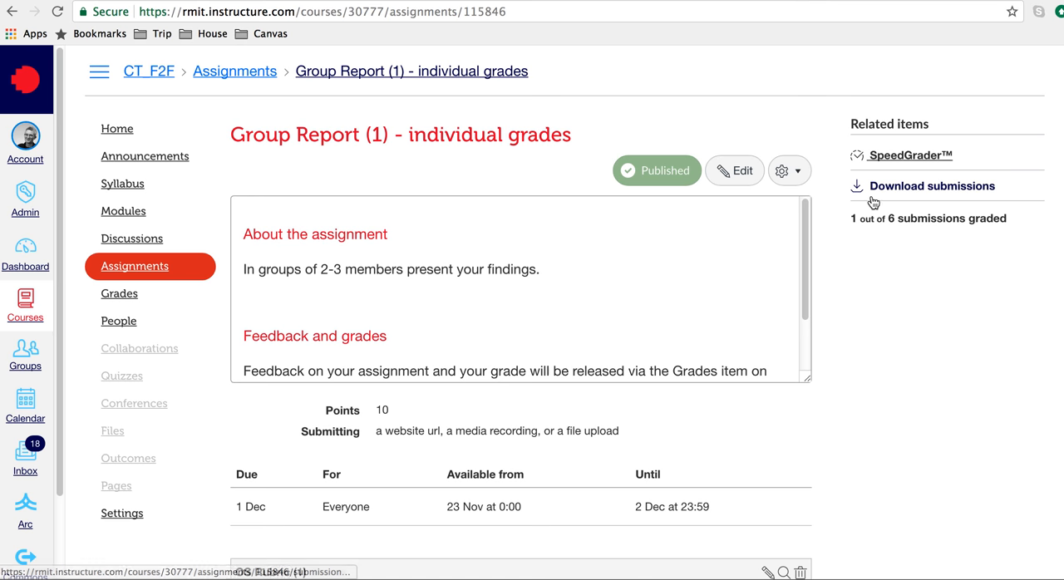
{"action": "mouse_move", "coordinate": [897, 189]}
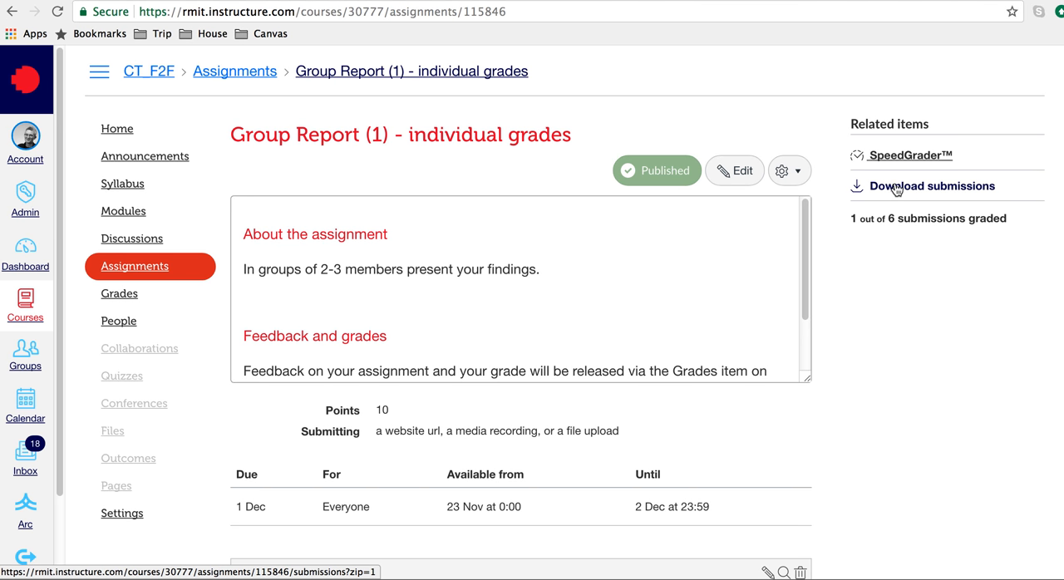
{"action": "mouse_move", "coordinate": [912, 163]}
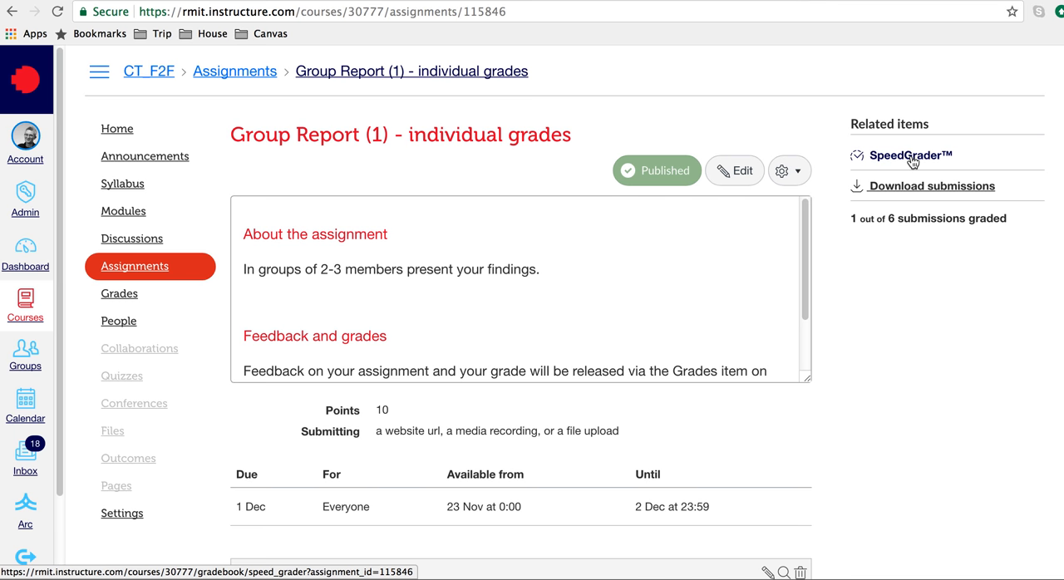
Step: Launch SpeedGrader for Group Report (1) from Related items
{"action": "left_click", "coordinate": [911, 156]}
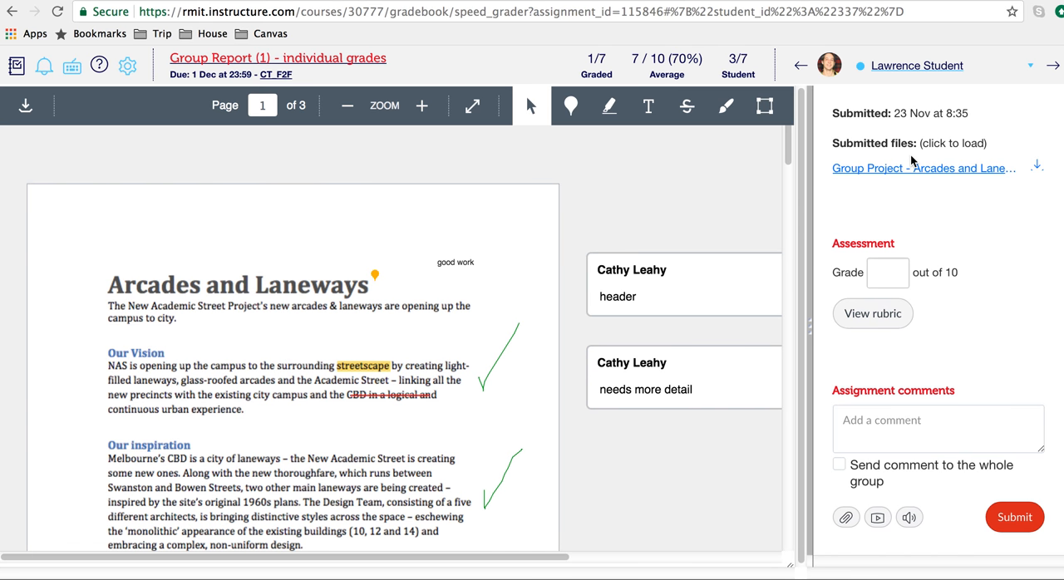
{"action": "mouse_move", "coordinate": [858, 163]}
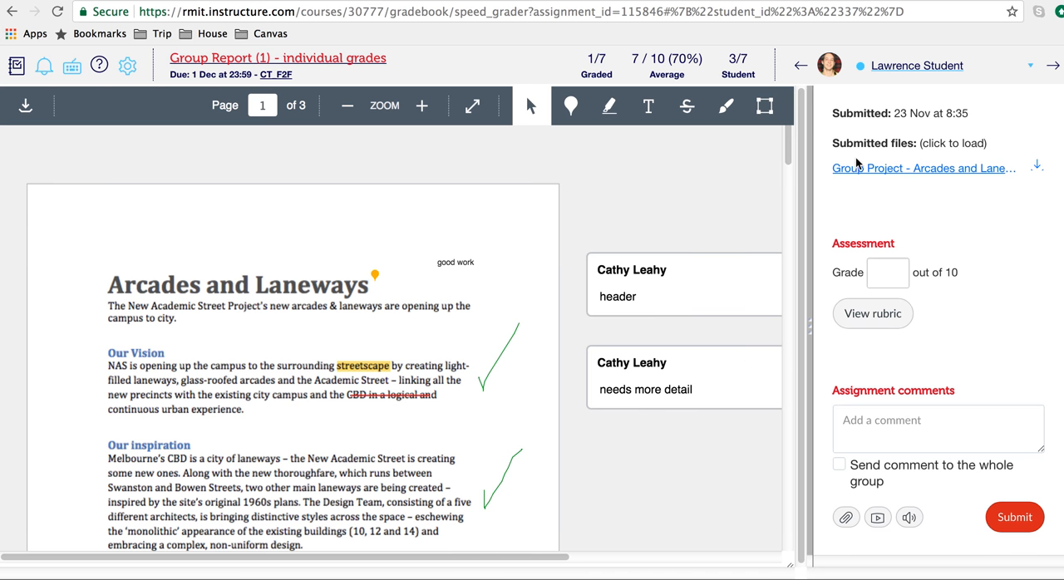
{"action": "mouse_move", "coordinate": [204, 143]}
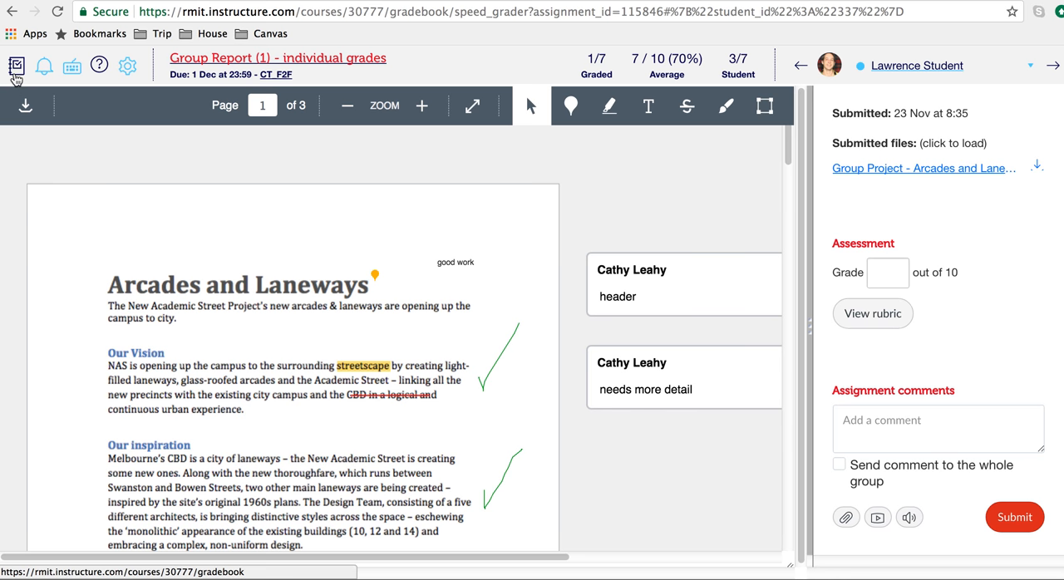
{"action": "mouse_move", "coordinate": [17, 66]}
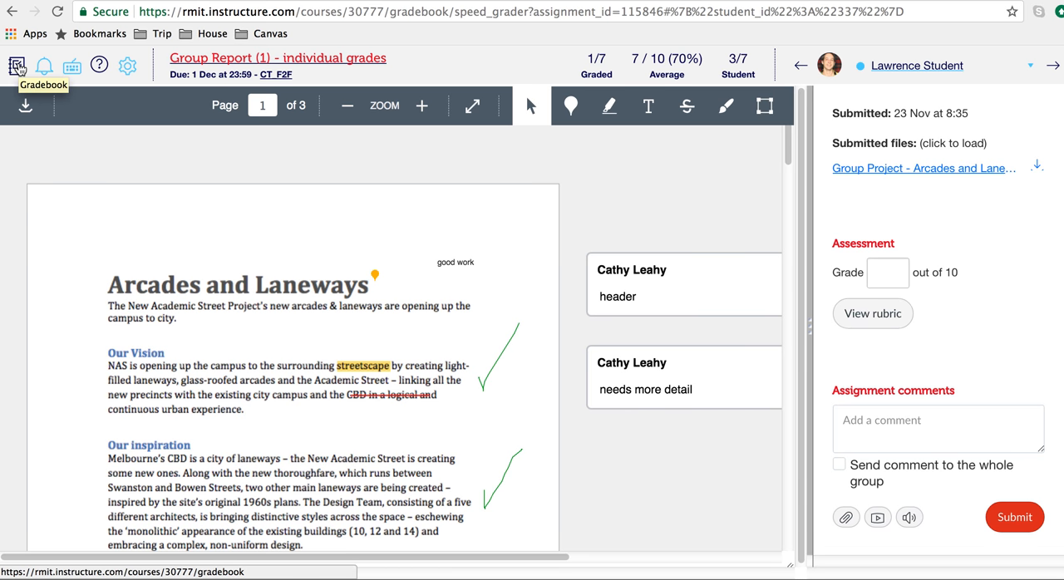
{"action": "mouse_move", "coordinate": [43, 66]}
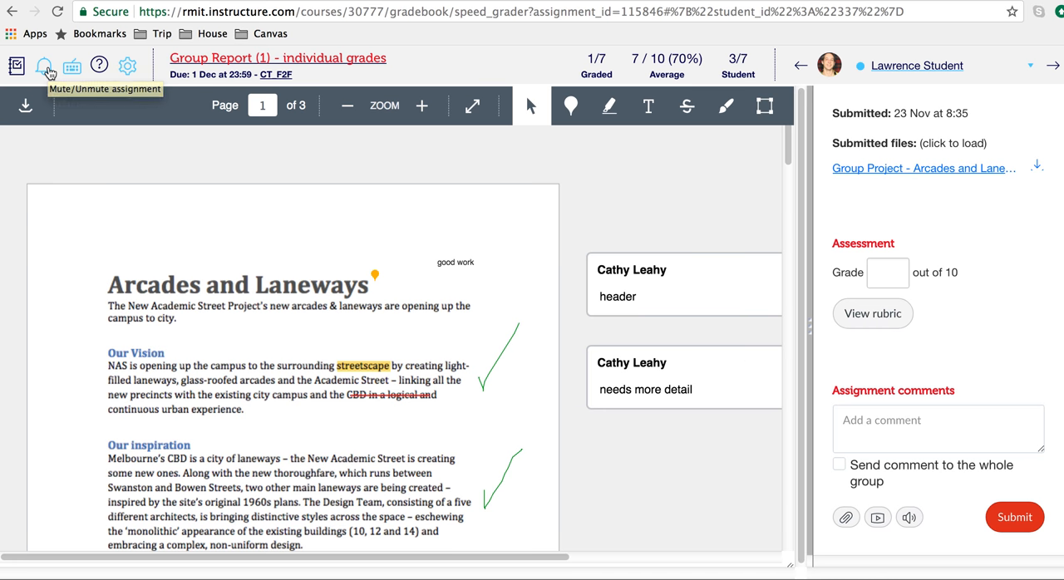
{"action": "mouse_move", "coordinate": [72, 66]}
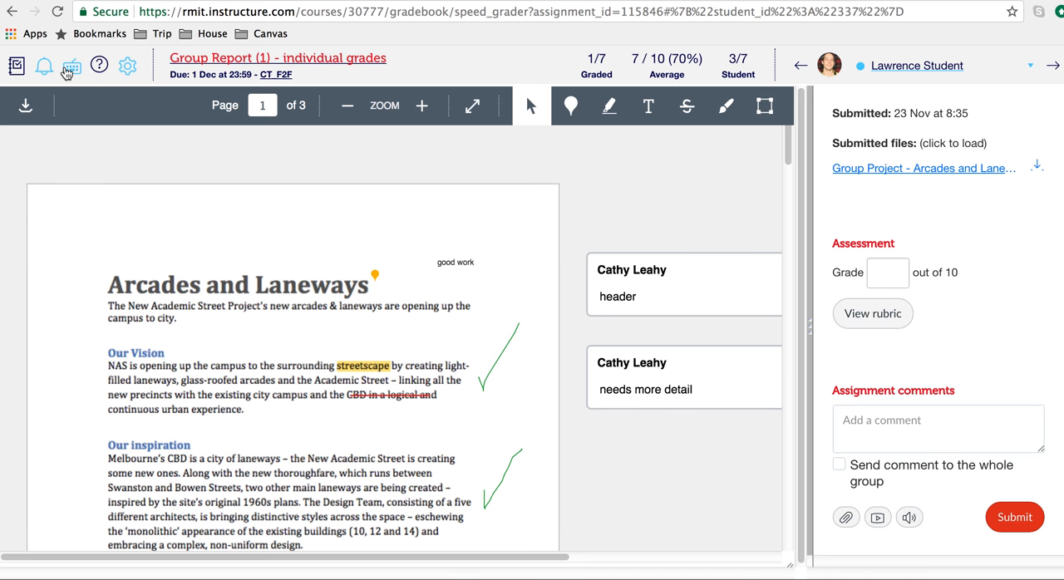
{"action": "mouse_move", "coordinate": [71, 67]}
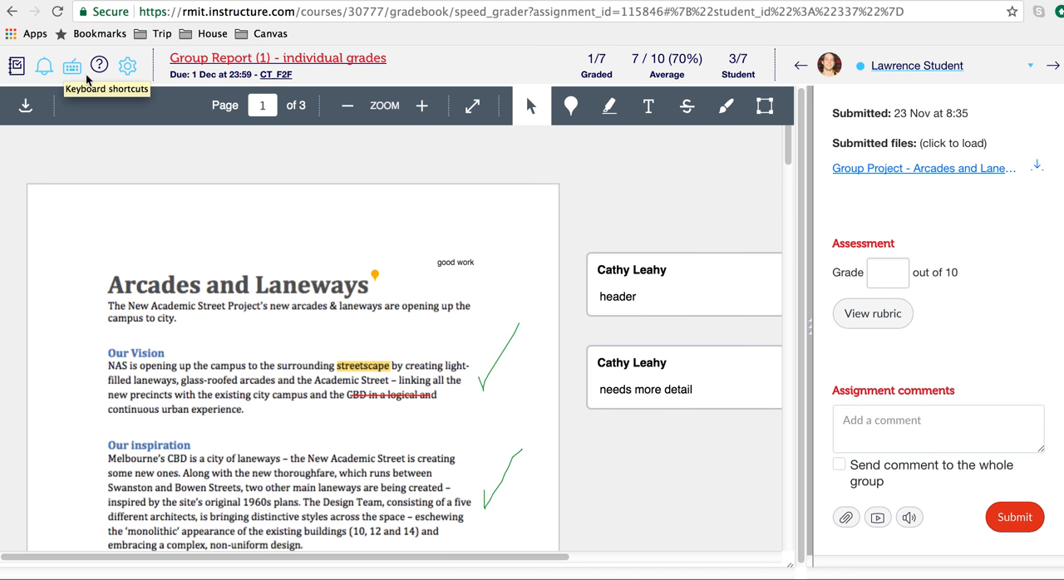
{"action": "mouse_move", "coordinate": [100, 65]}
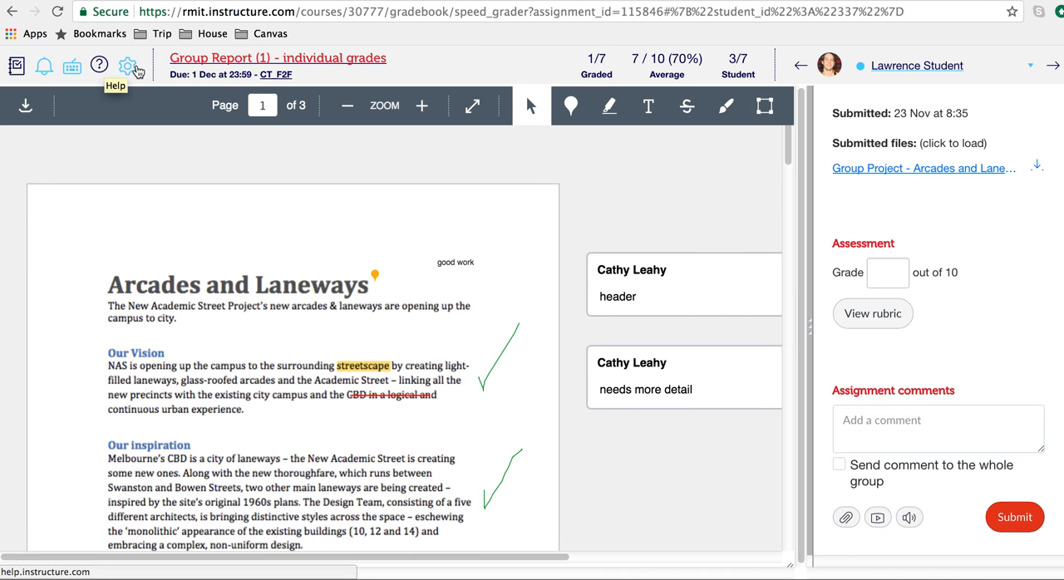
{"action": "mouse_move", "coordinate": [128, 66]}
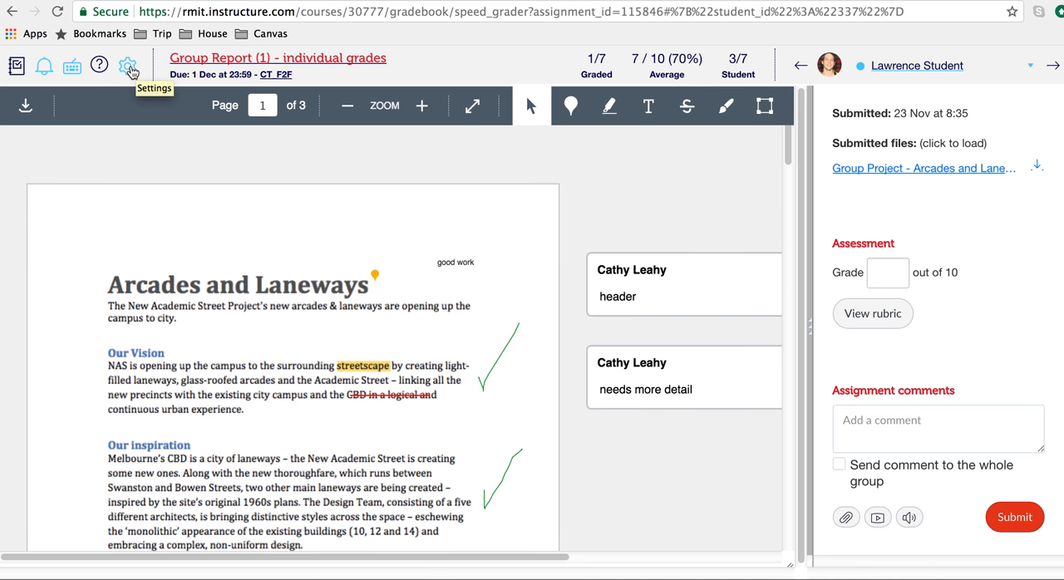
{"action": "mouse_move", "coordinate": [352, 185]}
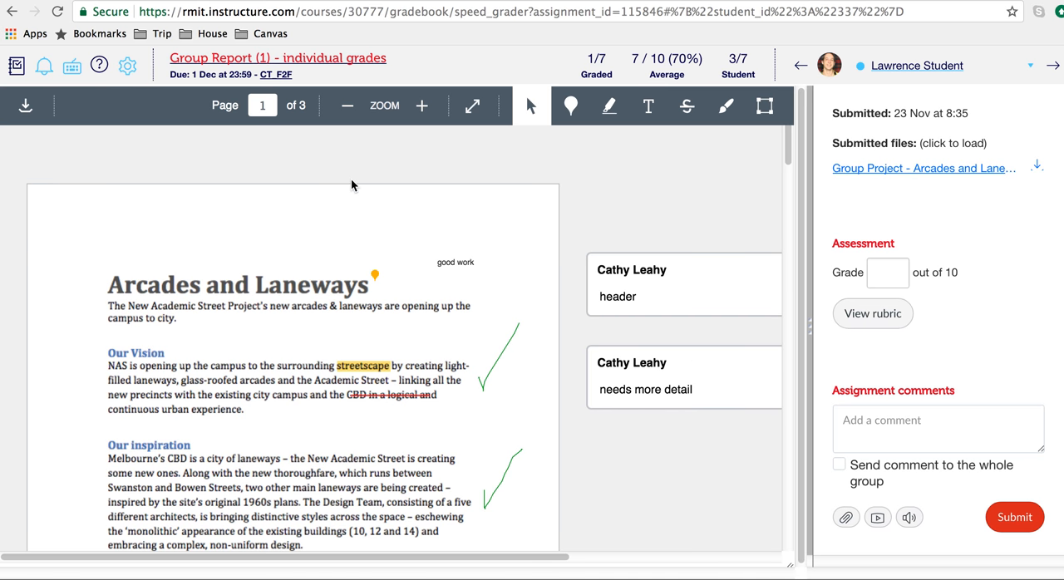
{"action": "mouse_move", "coordinate": [449, 206]}
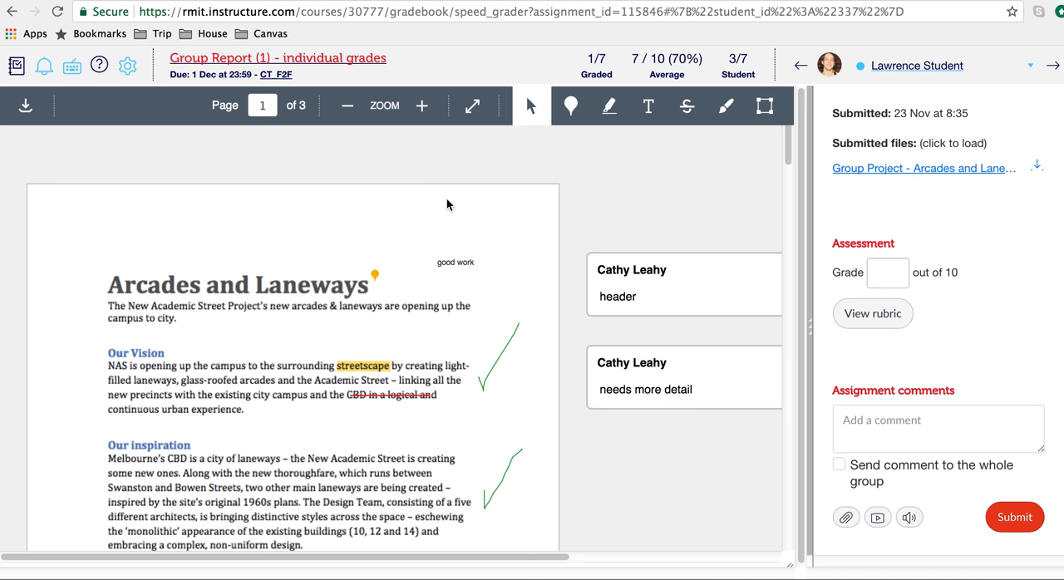
{"action": "mouse_move", "coordinate": [442, 204]}
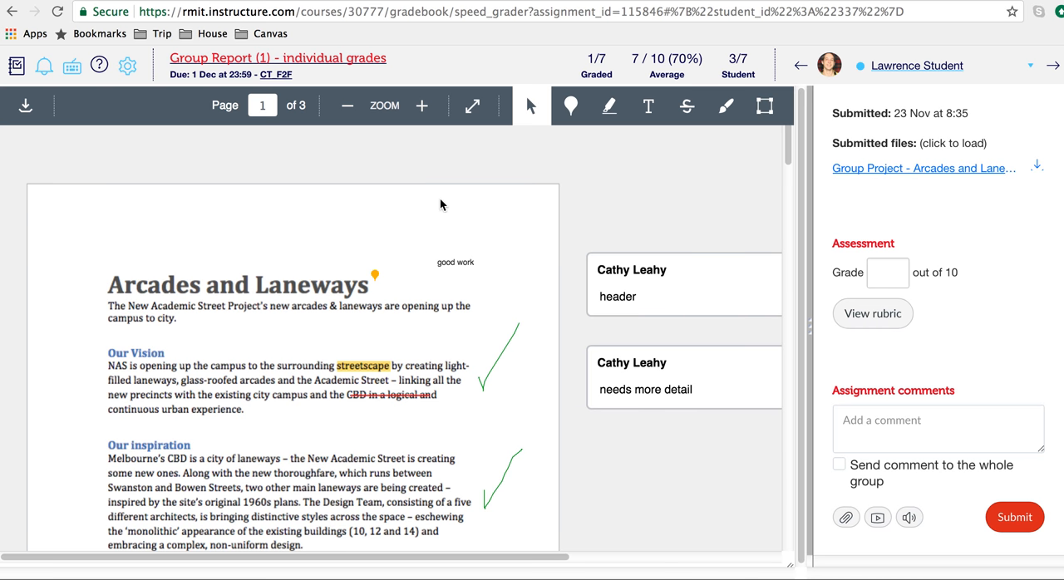
Step: Pin a point comment reading 'nice work' beside the Our Vision paragraph
{"action": "left_click", "coordinate": [374, 275]}
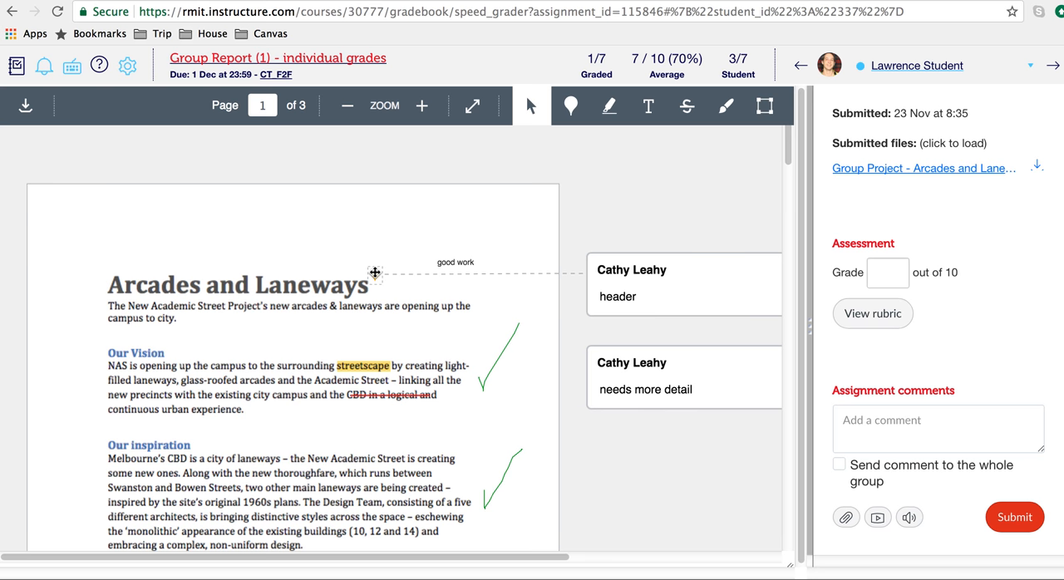
{"action": "left_click", "coordinate": [571, 107]}
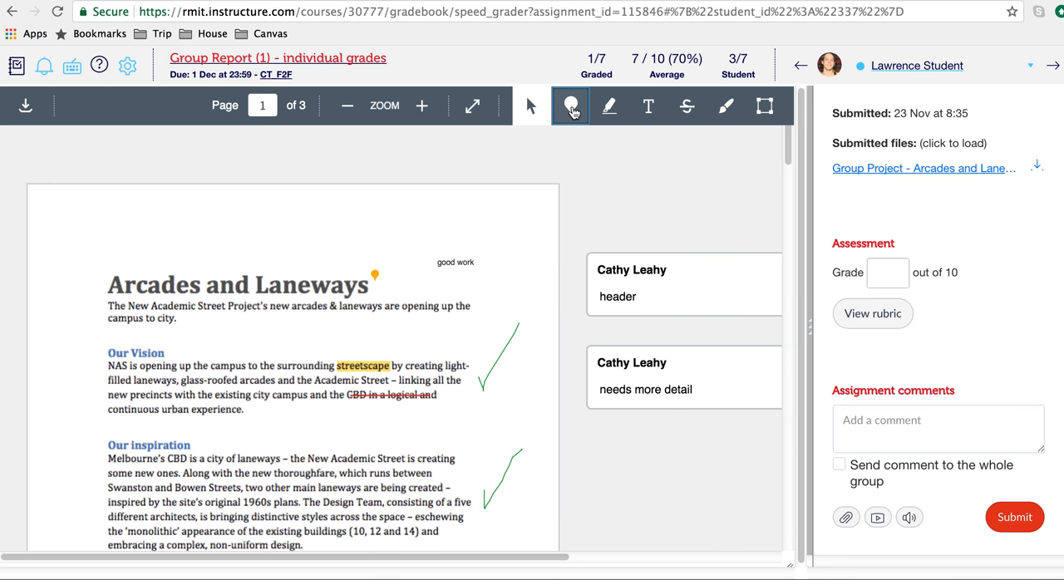
{"action": "left_click", "coordinate": [571, 106]}
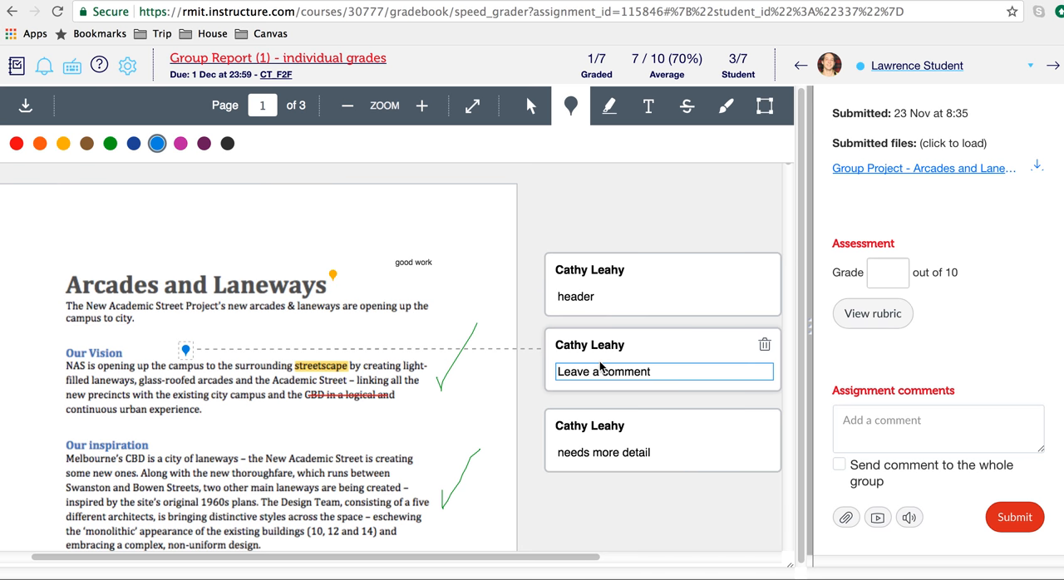
{"action": "type", "text": "nice"}
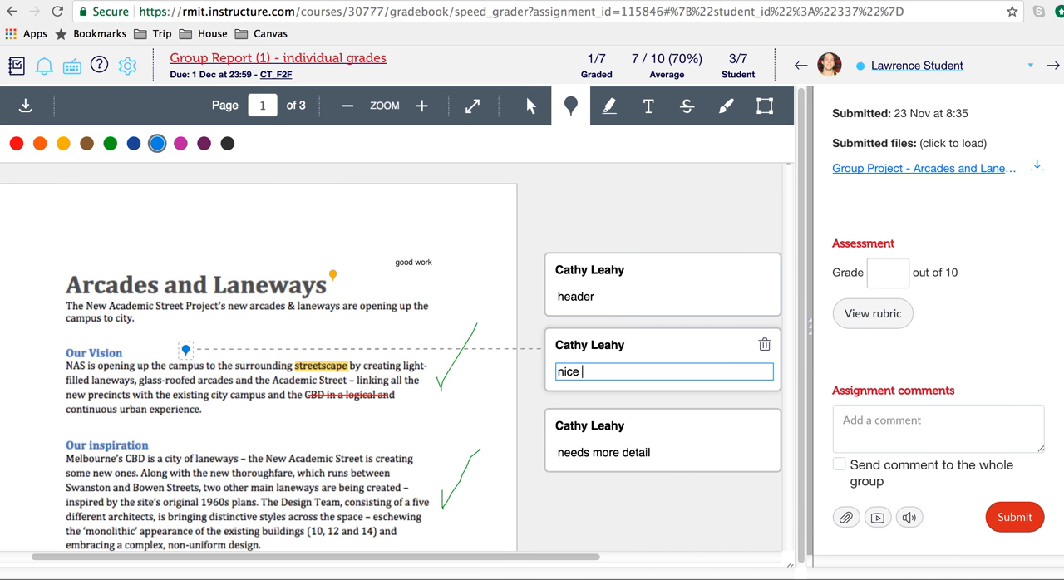
{"action": "type", "text": "work"}
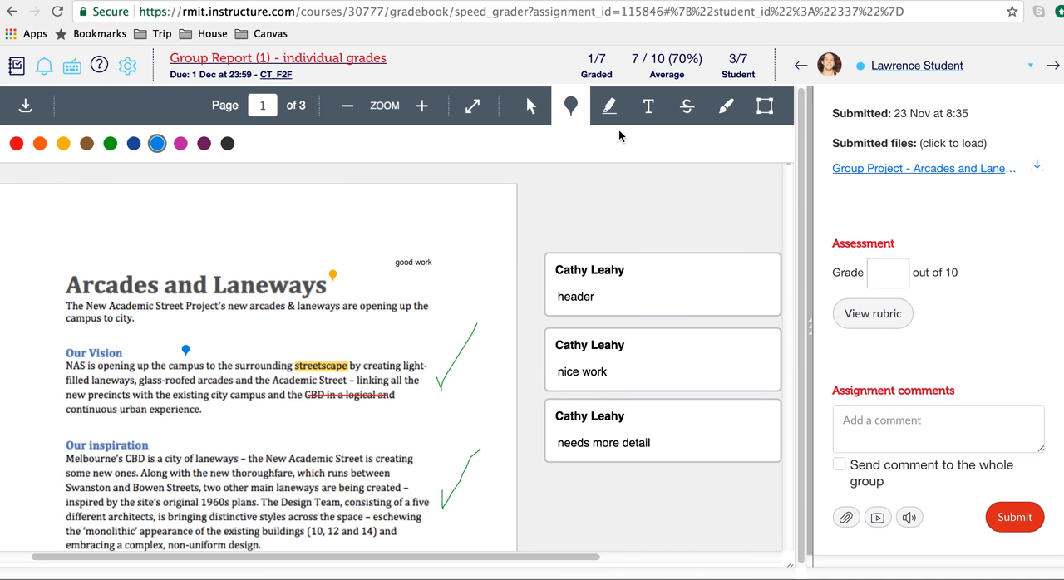
Step: Select the 'good work' text annotation near the report title
{"action": "left_click", "coordinate": [608, 106]}
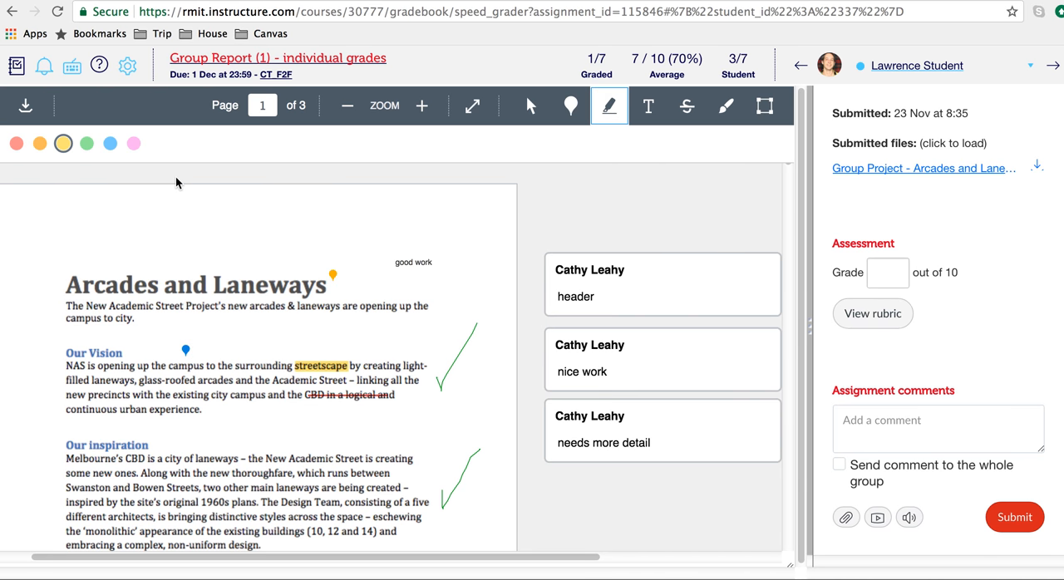
{"action": "left_click", "coordinate": [110, 143]}
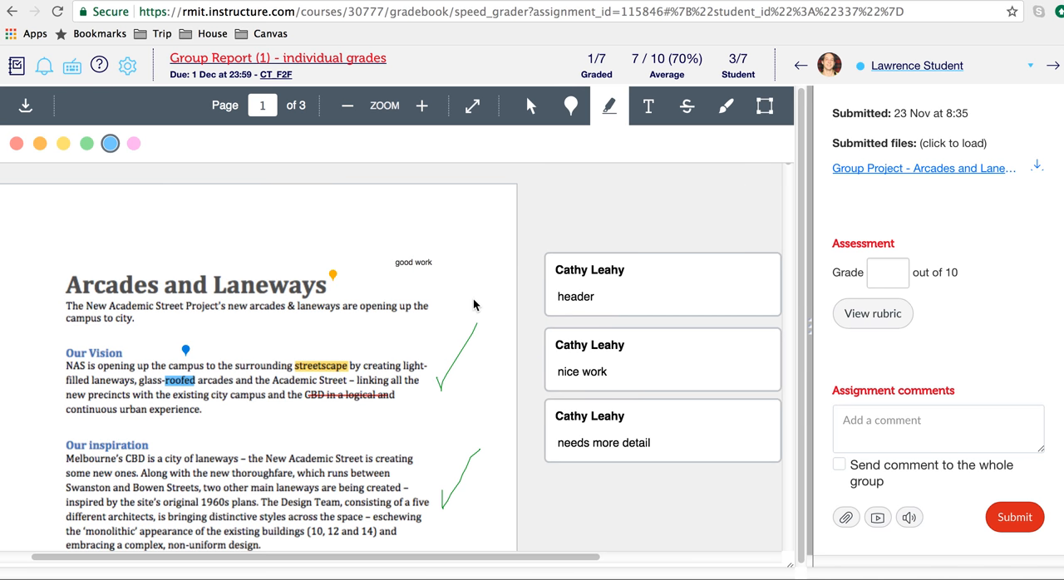
{"action": "mouse_move", "coordinate": [655, 201]}
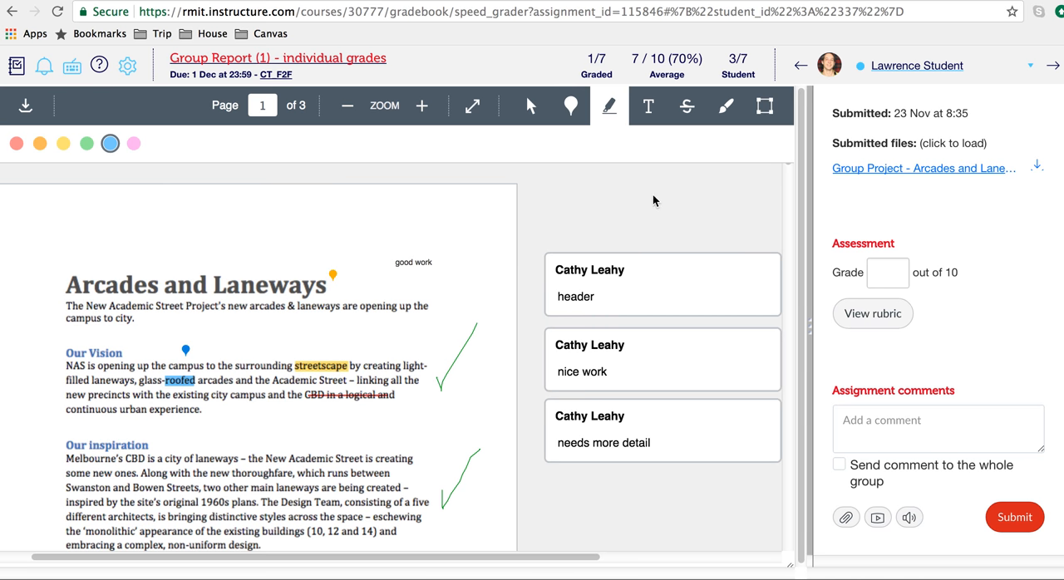
{"action": "left_click", "coordinate": [649, 107]}
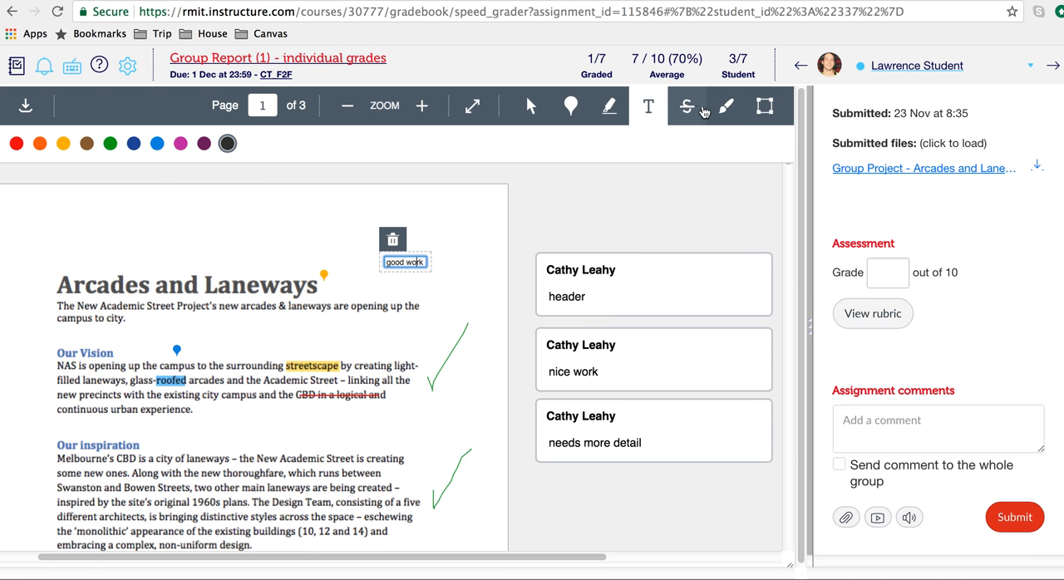
Step: Switch to green freehand drawing to circle the 'good work' note
{"action": "left_click", "coordinate": [688, 106]}
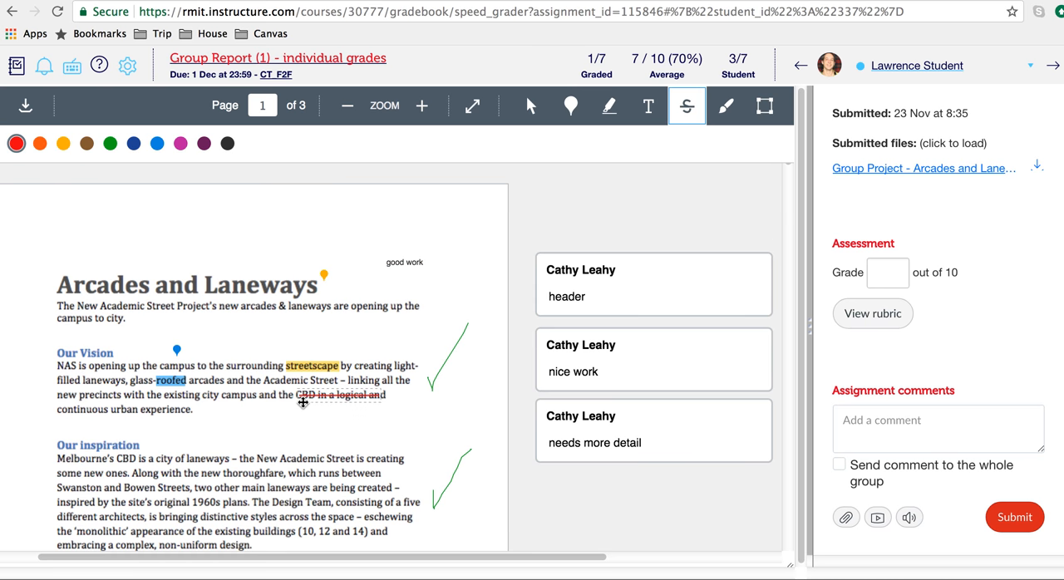
{"action": "mouse_move", "coordinate": [349, 389]}
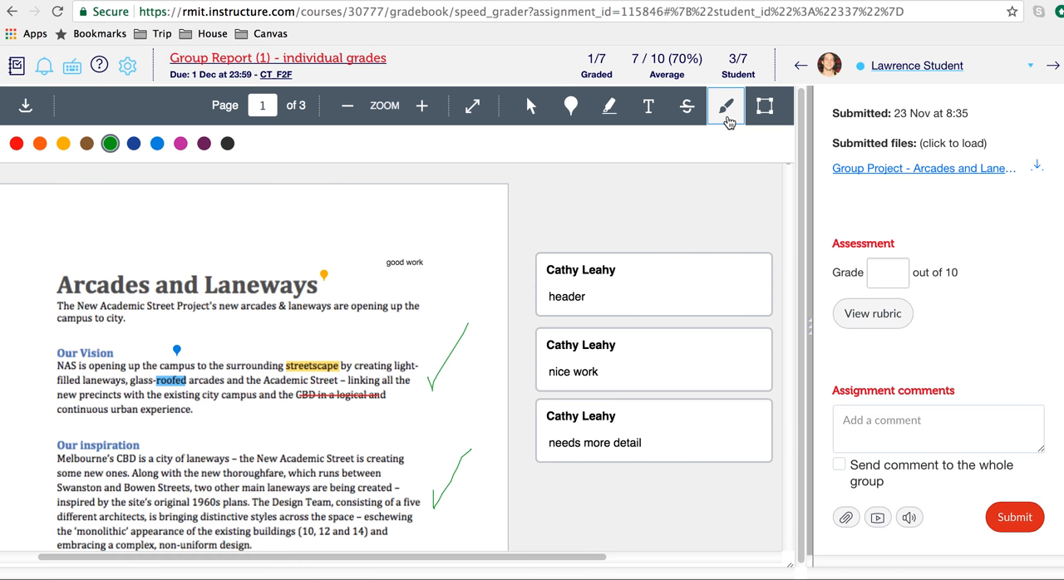
{"action": "left_click", "coordinate": [725, 107]}
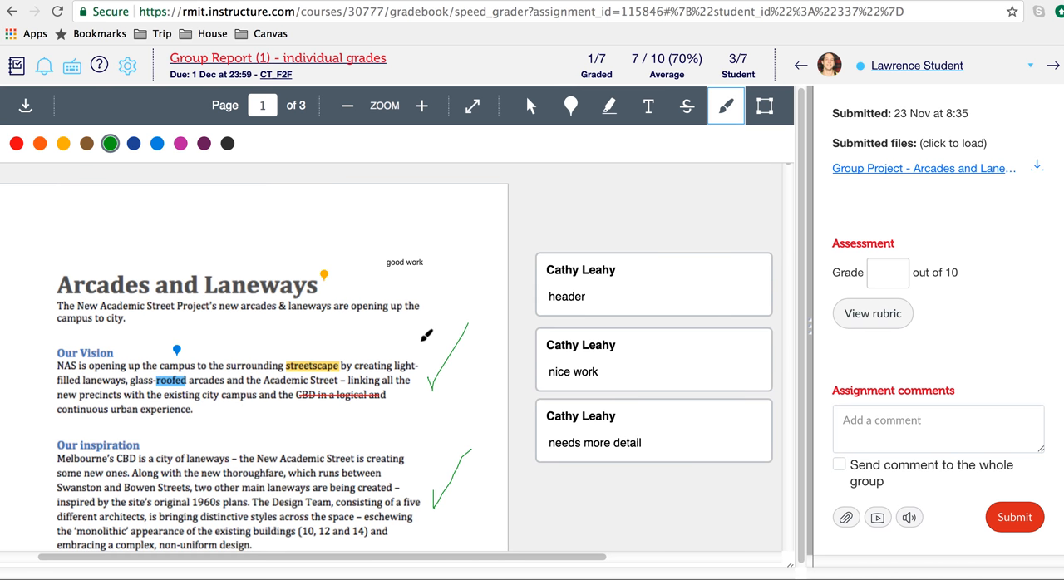
{"action": "mouse_move", "coordinate": [439, 252]}
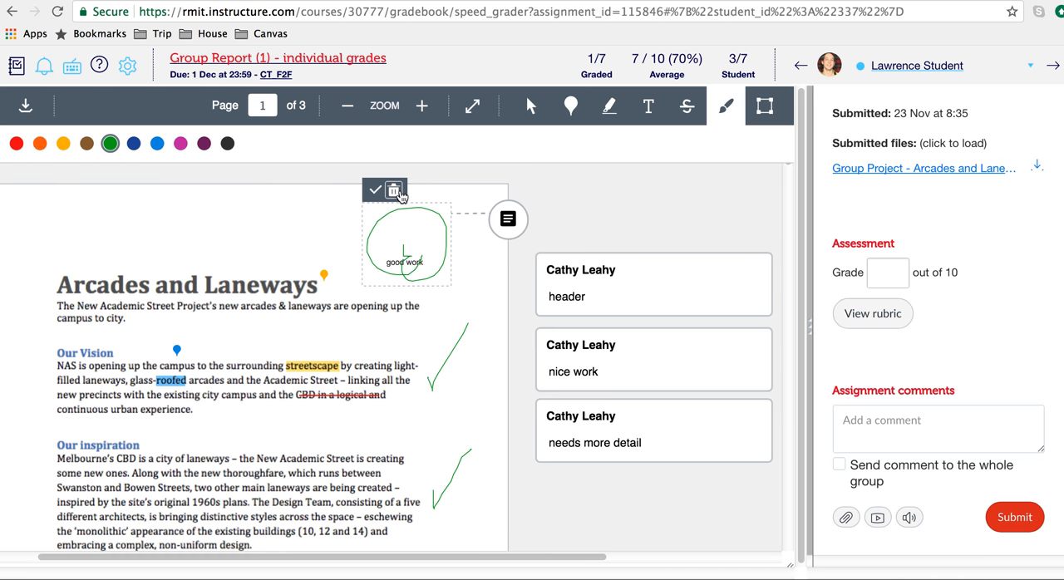
Step: Delete the green circle annotation and confirm the deletion
{"action": "left_click", "coordinate": [394, 189]}
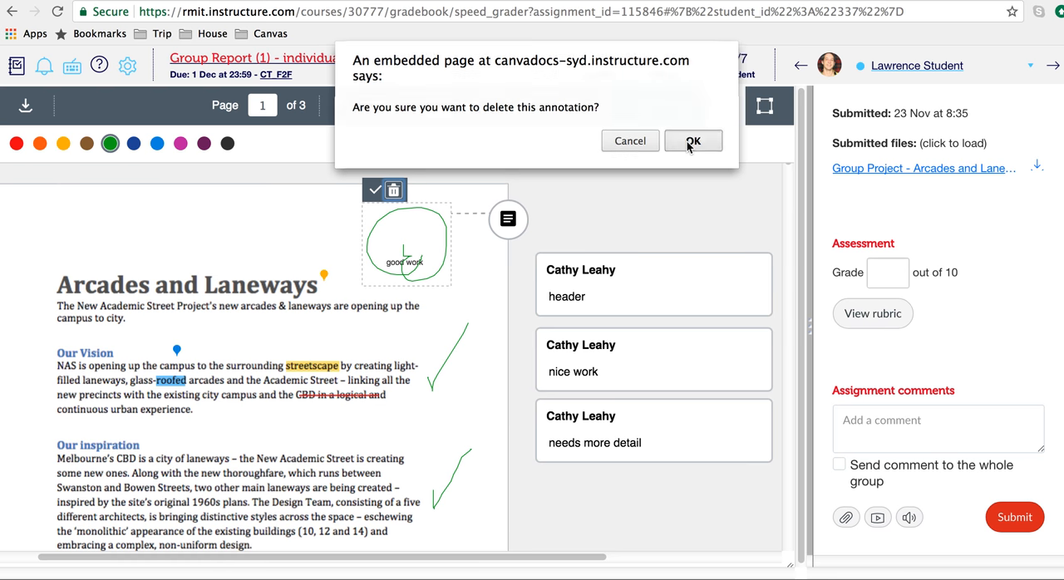
{"action": "left_click", "coordinate": [694, 140]}
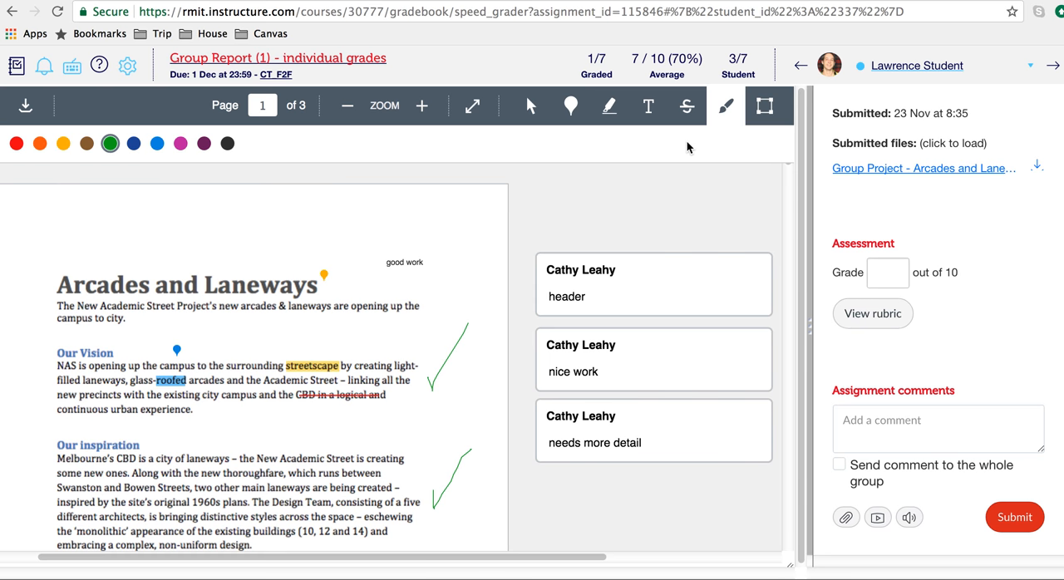
{"action": "mouse_move", "coordinate": [923, 227]}
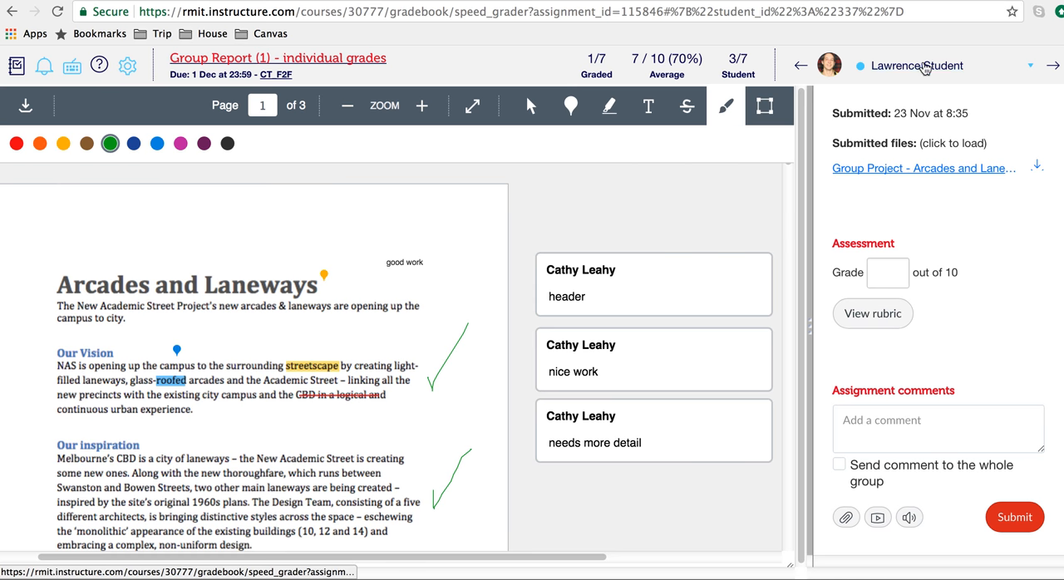
{"action": "mouse_move", "coordinate": [934, 74]}
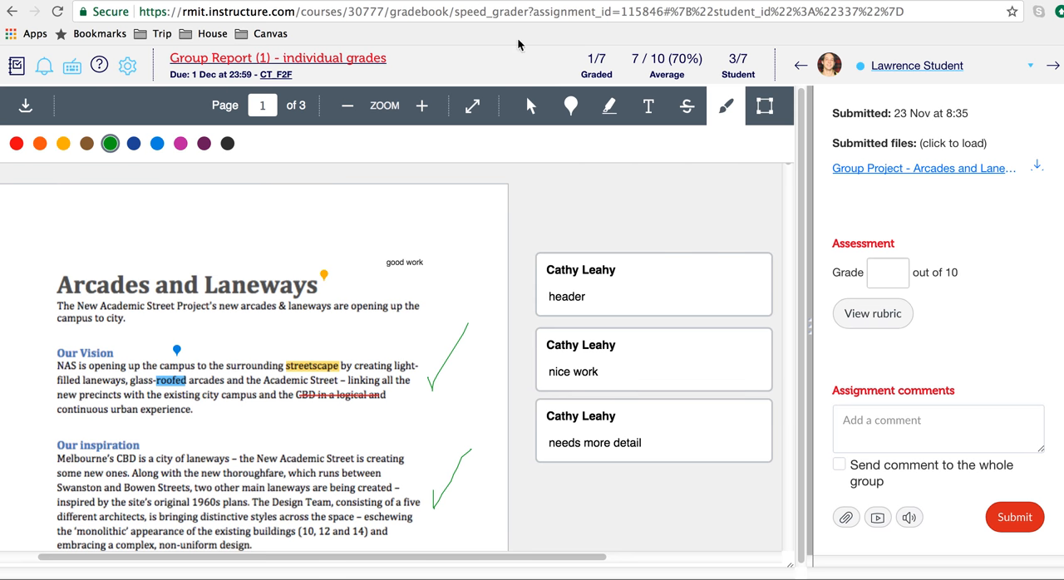
{"action": "mouse_move", "coordinate": [885, 313]}
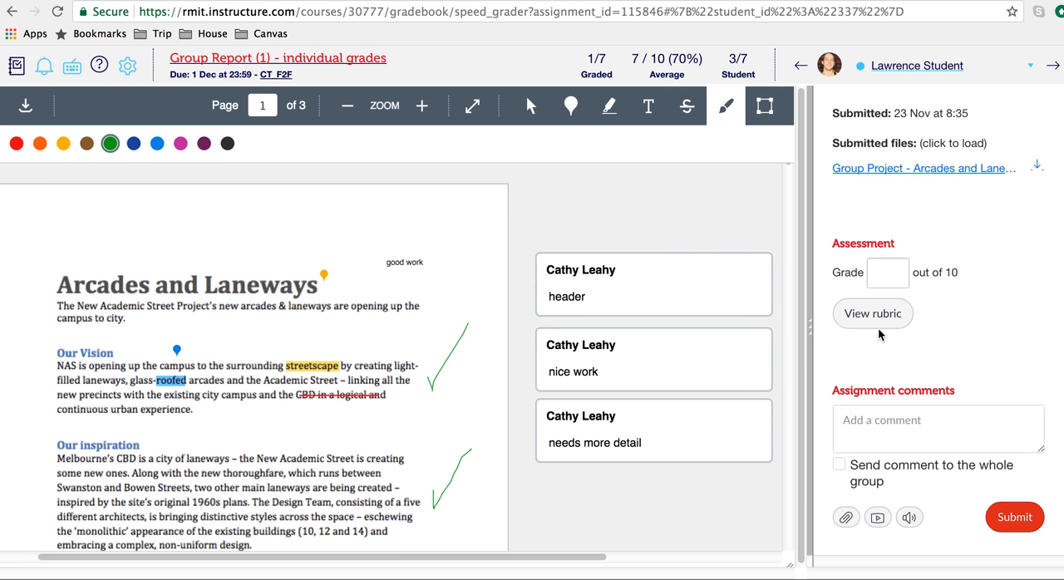
{"action": "left_click", "coordinate": [873, 312]}
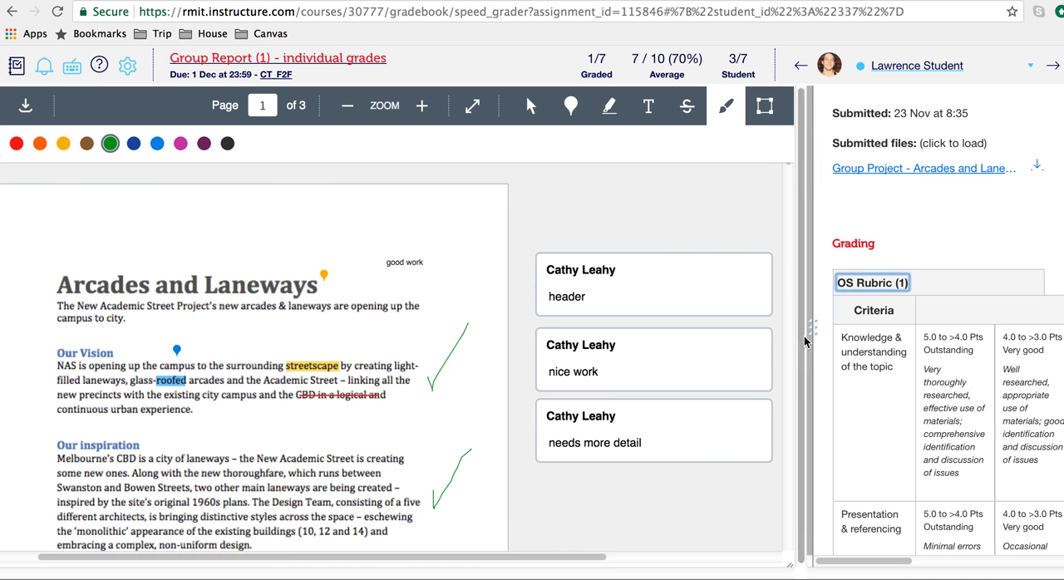
{"action": "mouse_move", "coordinate": [815, 336]}
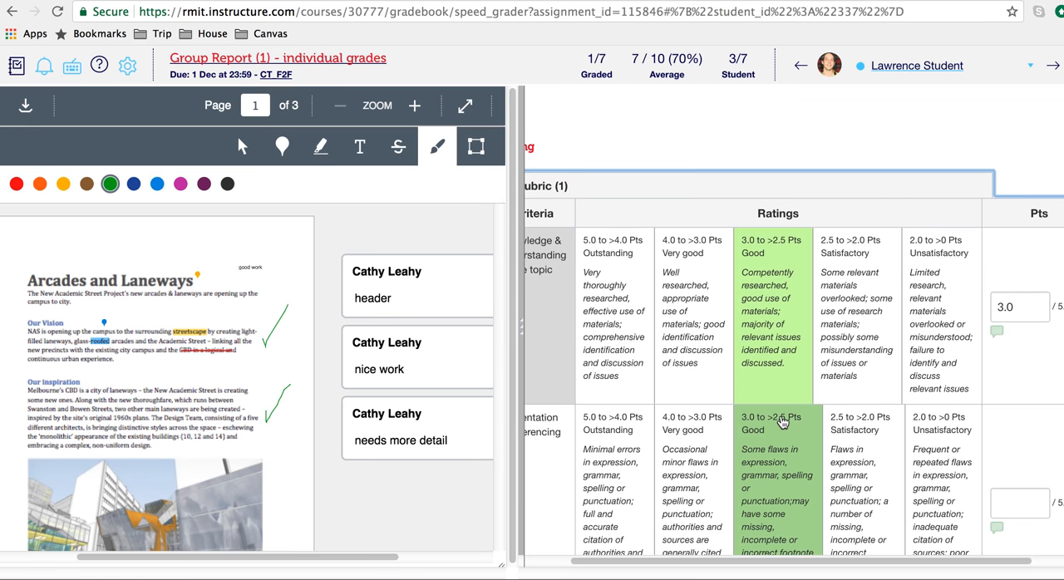
Step: Rate presentation and referencing as Very good (4/5), giving a 7/10 grade
{"action": "left_click", "coordinate": [692, 436]}
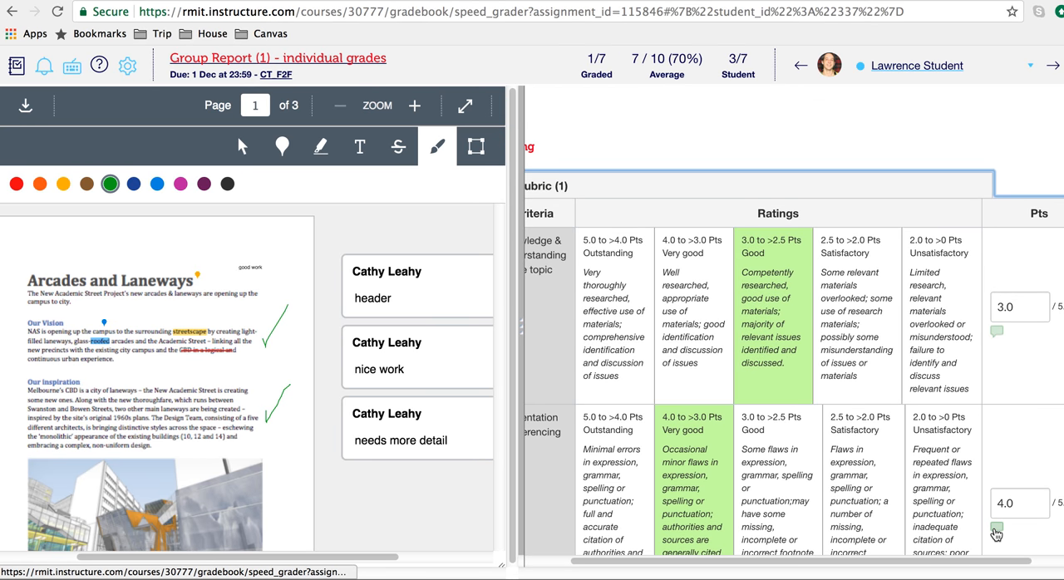
{"action": "scroll", "scroll_direction": "down", "scroll_amount": 3}
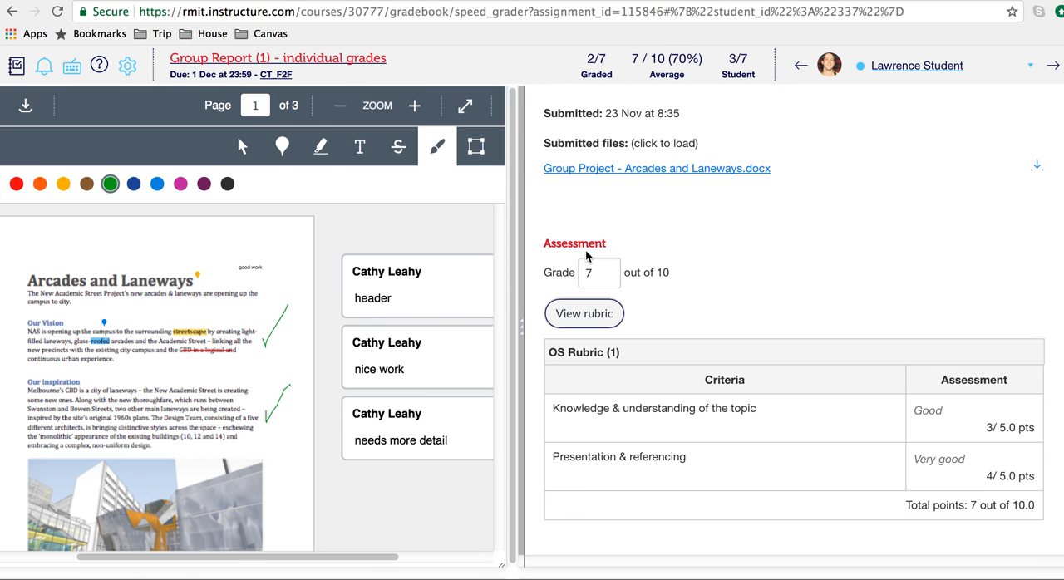
{"action": "mouse_move", "coordinate": [862, 243]}
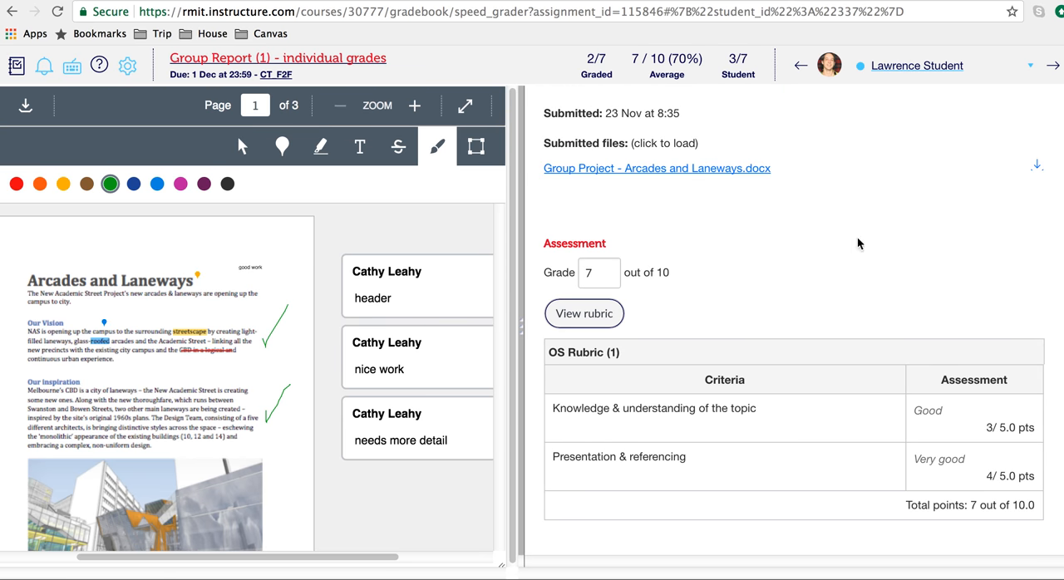
Step: Scroll the grading panel down to the Assignment comments area
{"action": "scroll", "scroll_direction": "down", "scroll_amount": 3}
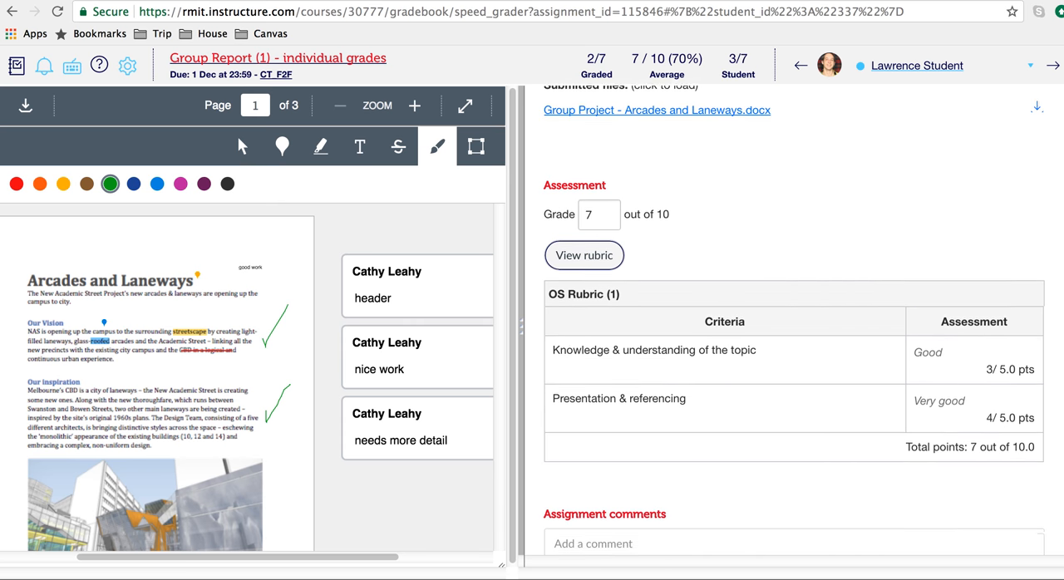
{"action": "scroll", "scroll_direction": "down", "scroll_amount": 3}
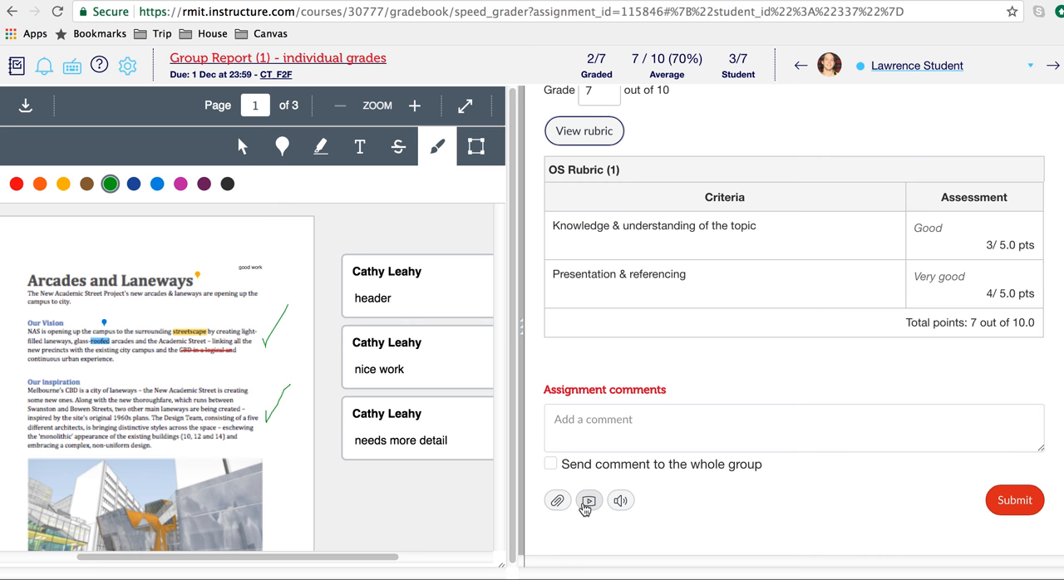
{"action": "mouse_move", "coordinate": [588, 498]}
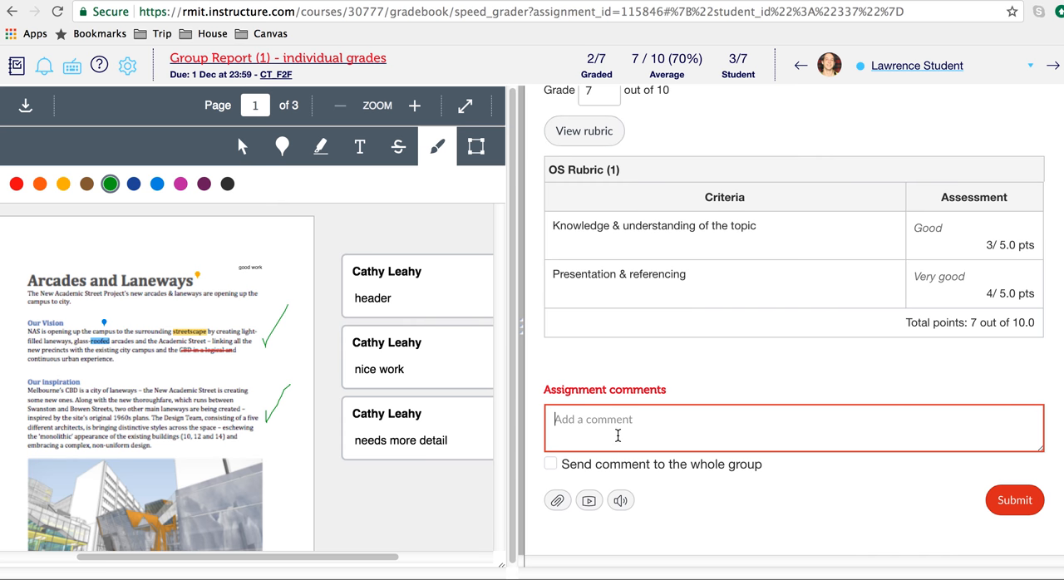
Step: Submit the assignment comment 'good work' for this student
{"action": "type", "text": "good work"}
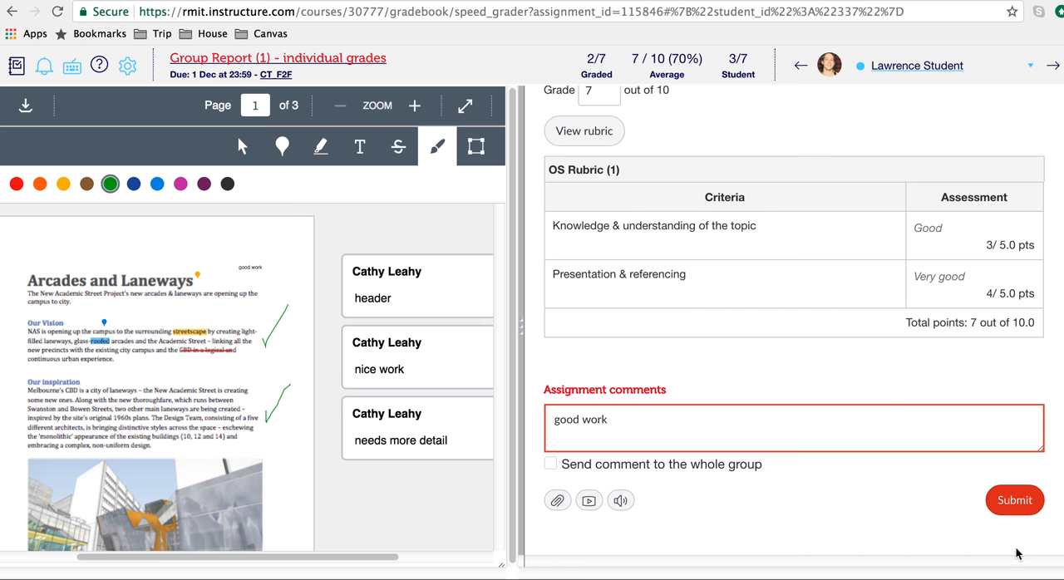
{"action": "left_click", "coordinate": [1014, 499]}
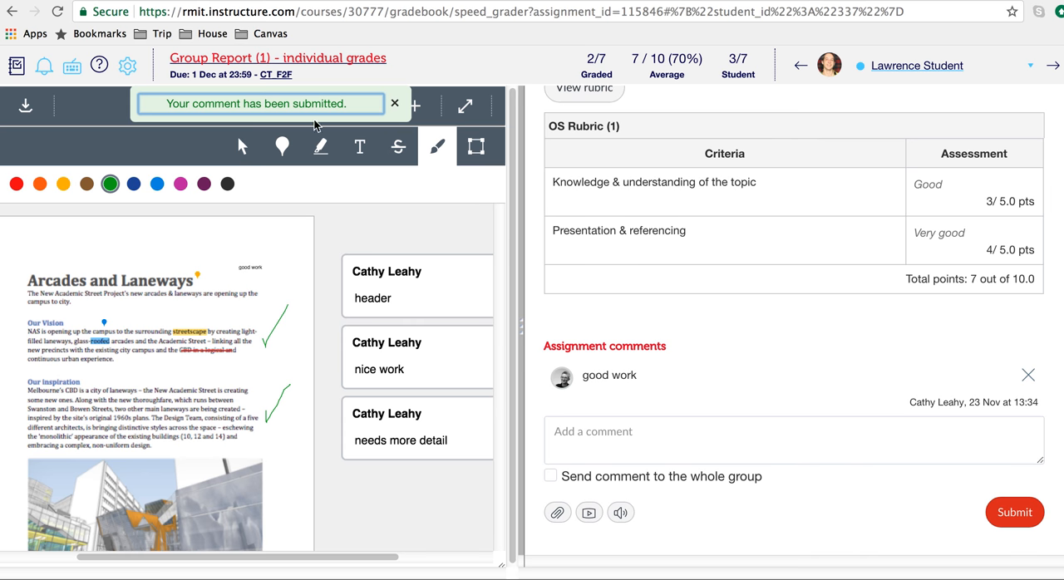
{"action": "mouse_move", "coordinate": [948, 122]}
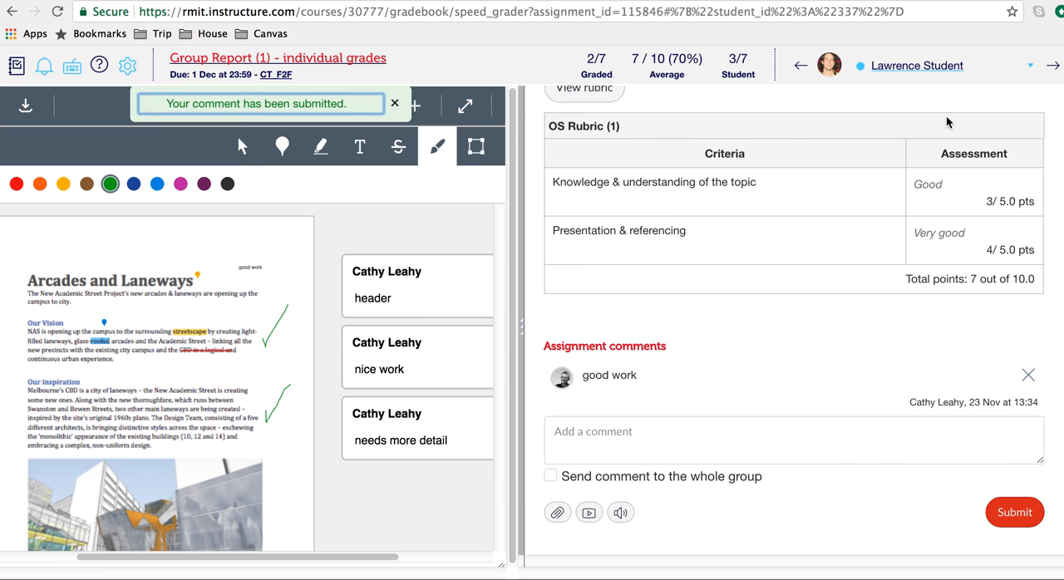
{"action": "mouse_move", "coordinate": [1028, 82]}
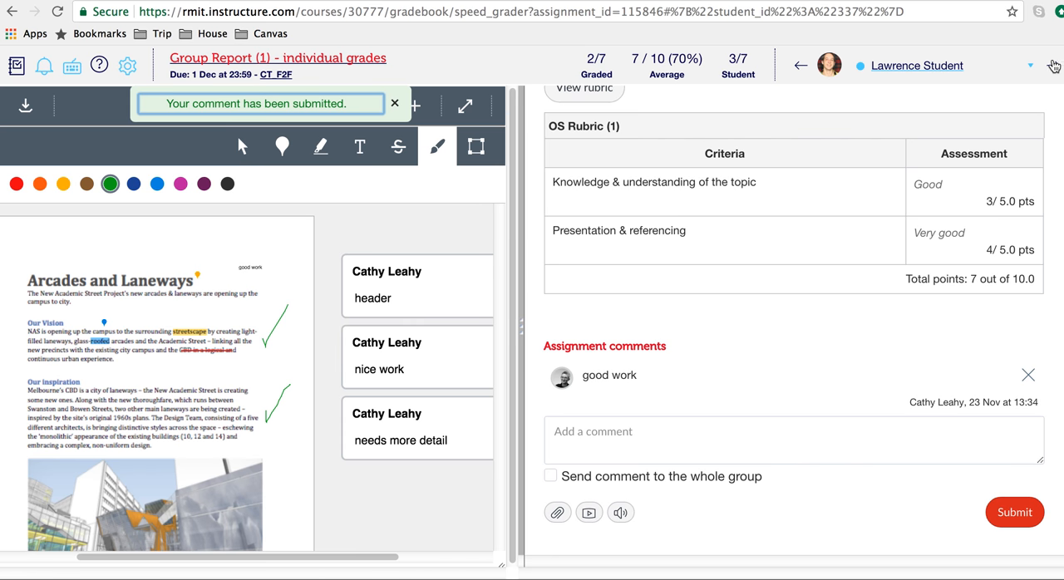
{"action": "mouse_move", "coordinate": [1055, 67]}
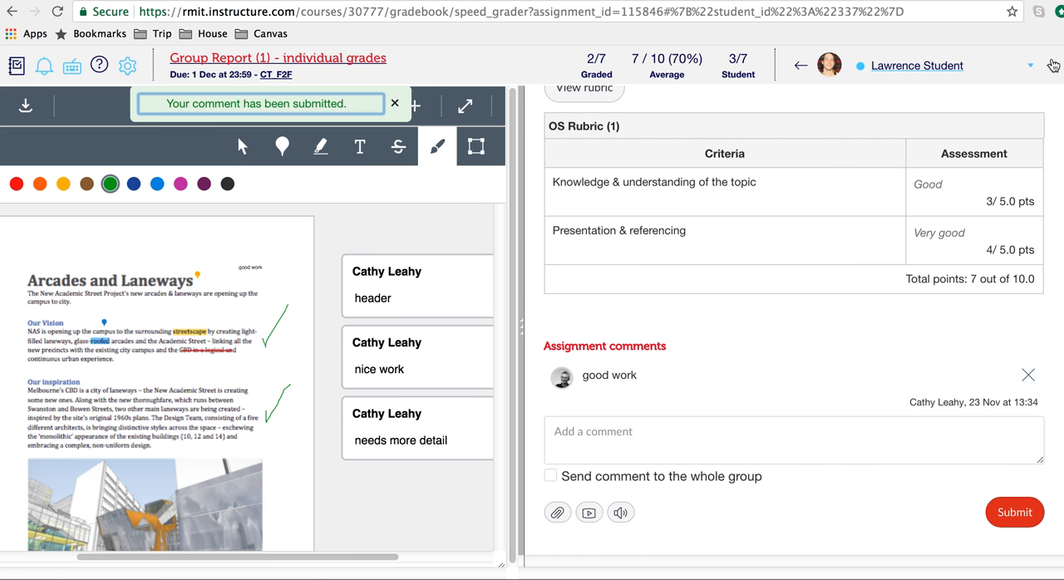
Step: Switch to the next ungraded student, Mpho Student's Group 2 Arcades and Laneways submission
{"action": "left_click", "coordinate": [917, 67]}
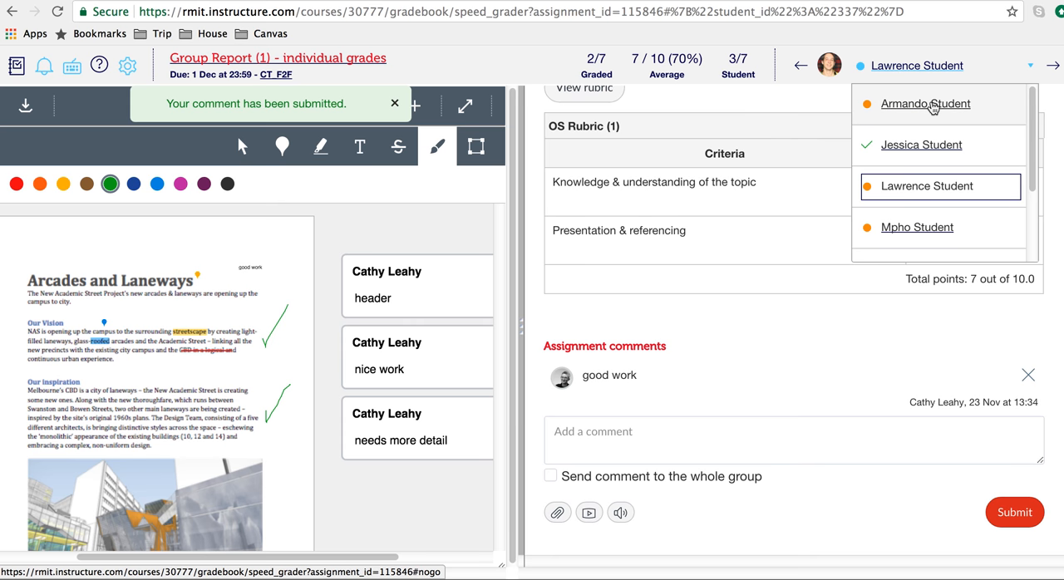
{"action": "mouse_move", "coordinate": [917, 226]}
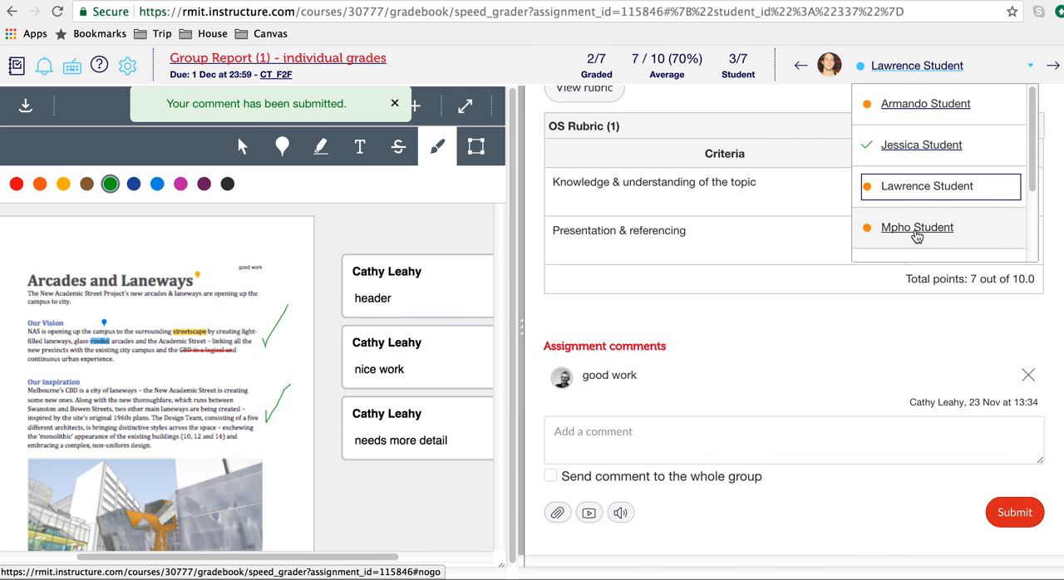
{"action": "left_click", "coordinate": [918, 226]}
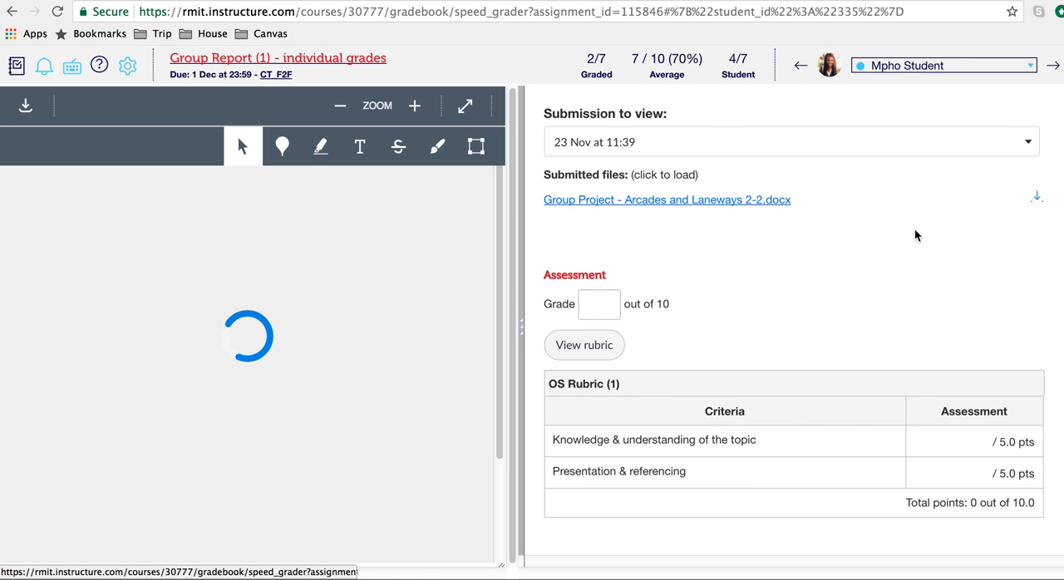
{"action": "left_click", "coordinate": [667, 199]}
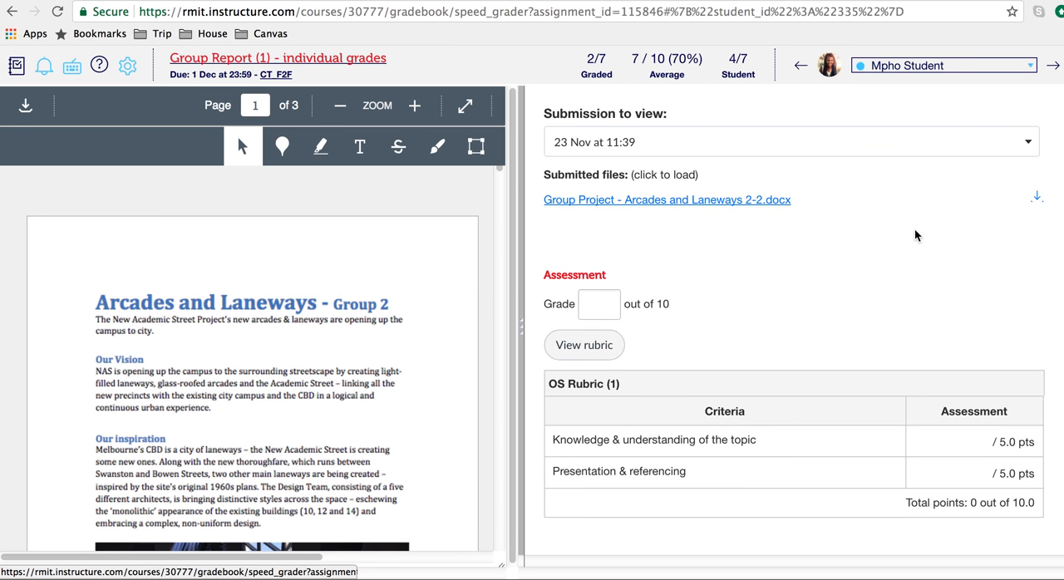